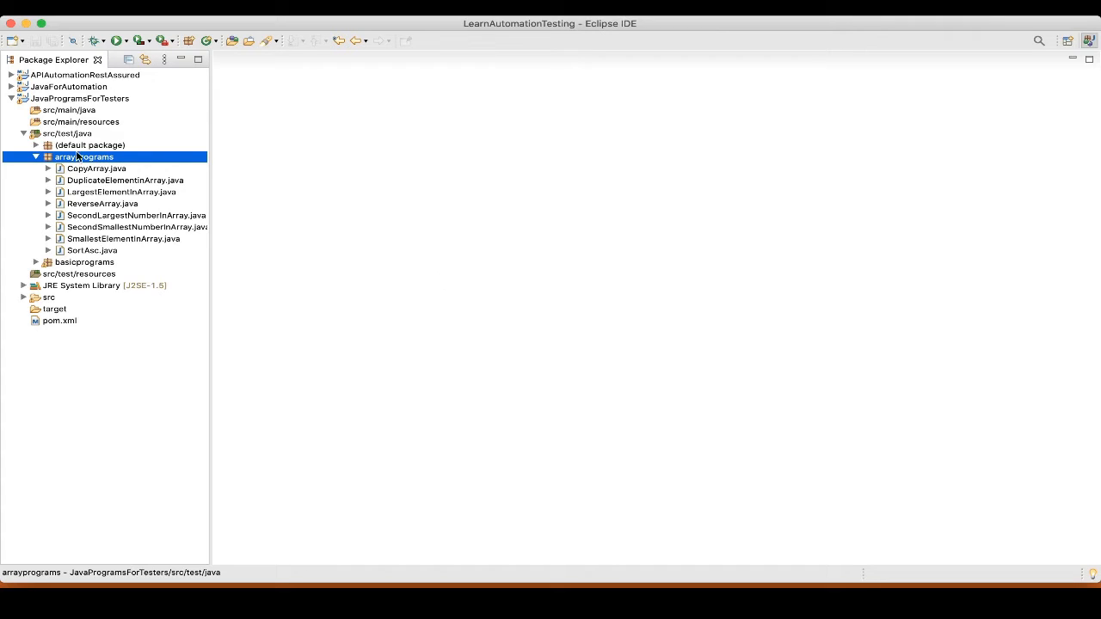
- Create class OddEvenNumberInArray with a public static void main stub in arrayprograms
right_click(84, 157)
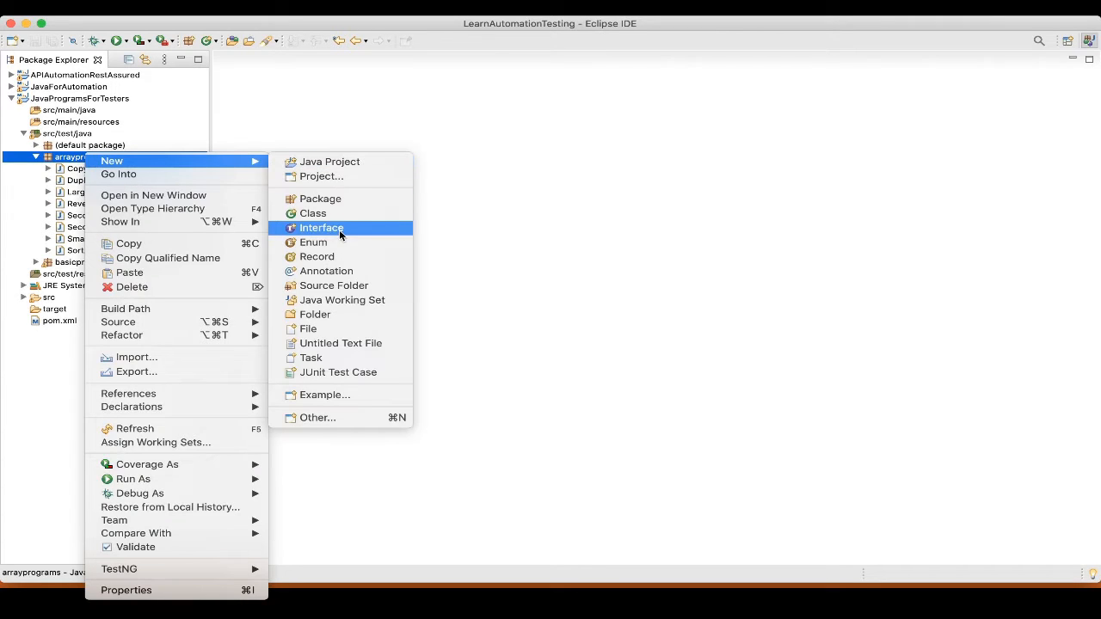
left_click(312, 213)
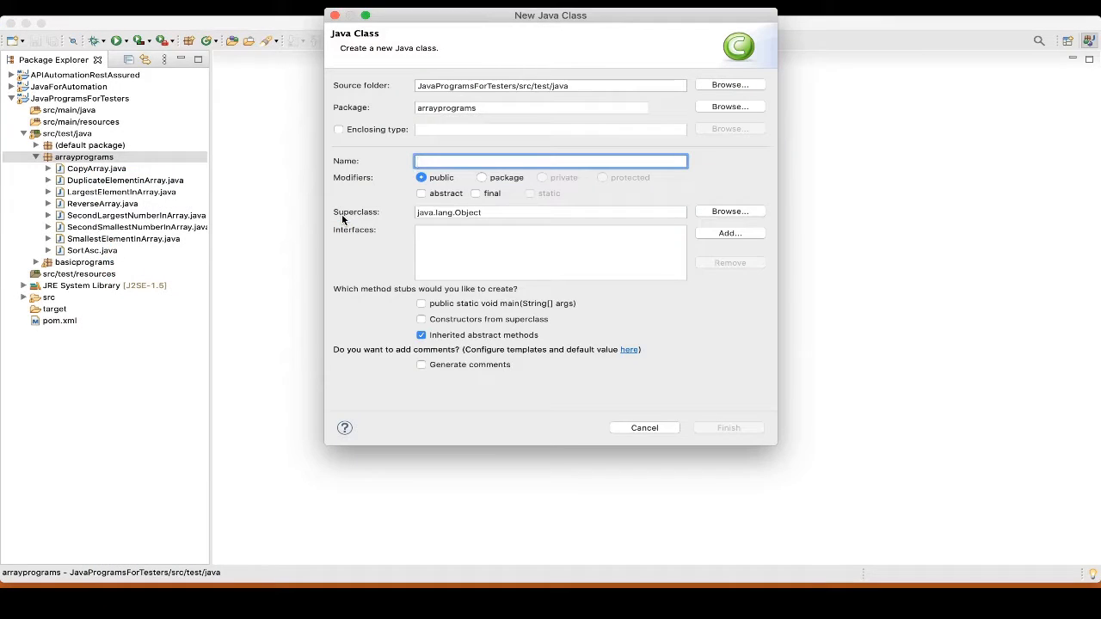
type("Odd")
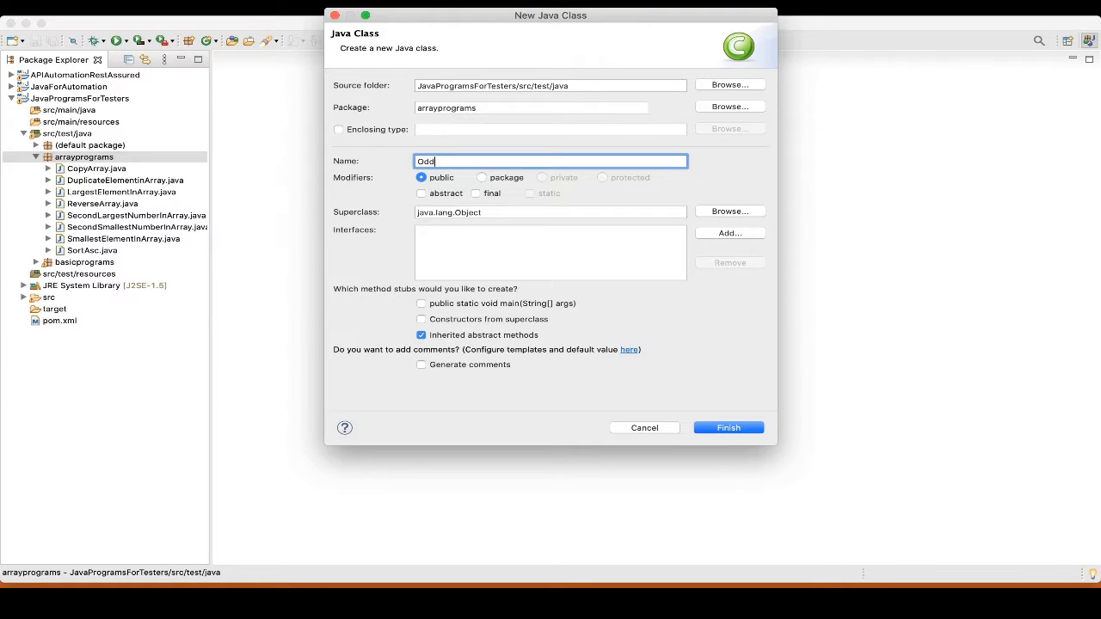
type("Even")
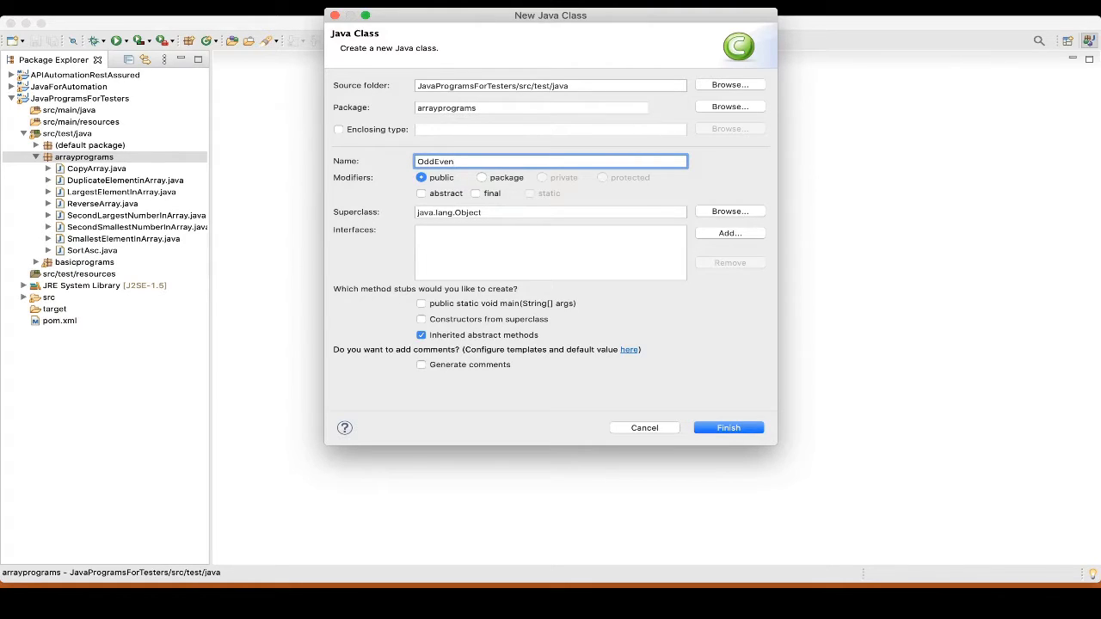
type("Number")
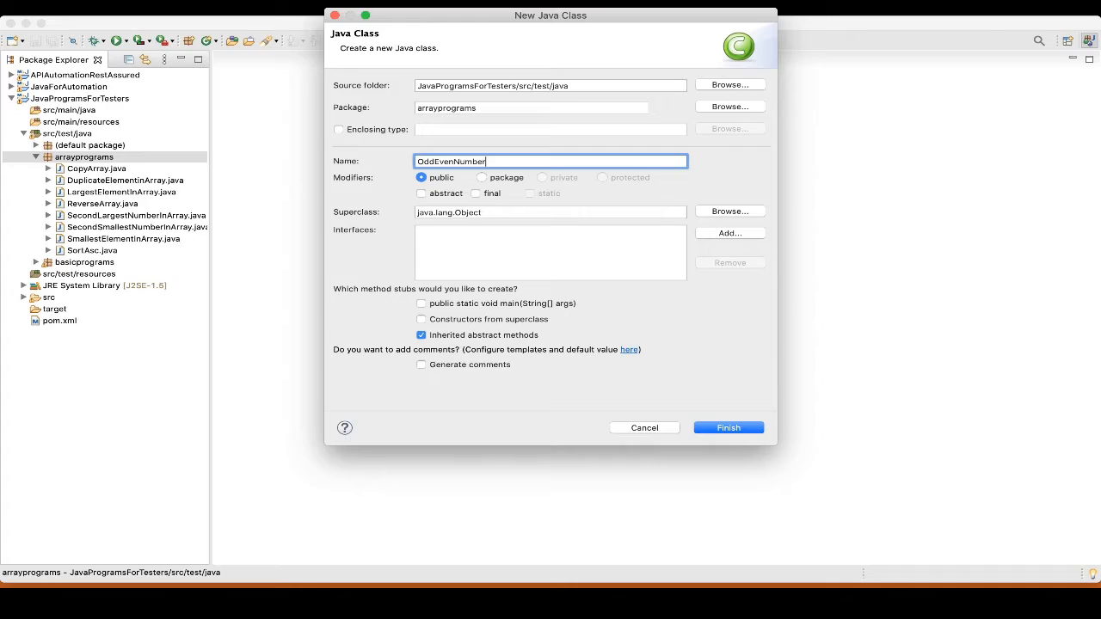
type("InArray")
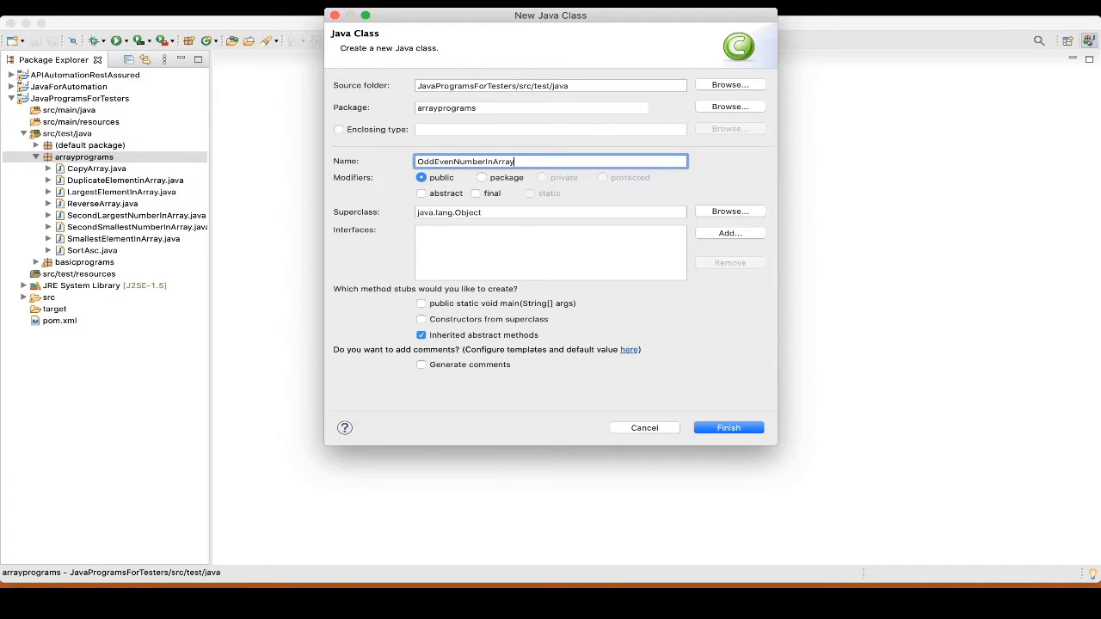
left_click(421, 302)
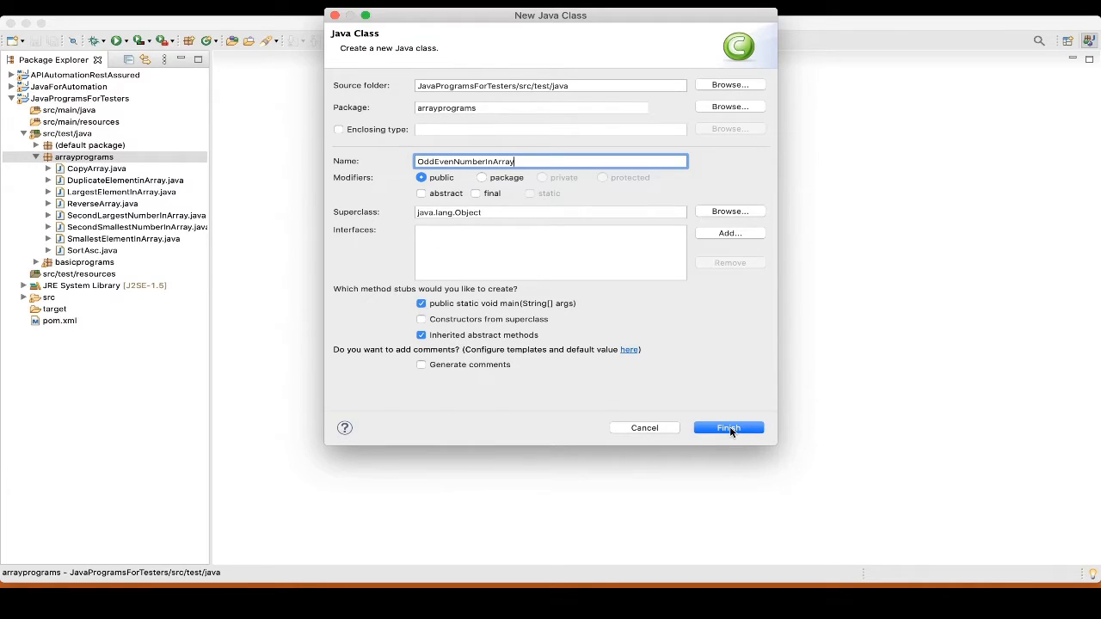
left_click(727, 427)
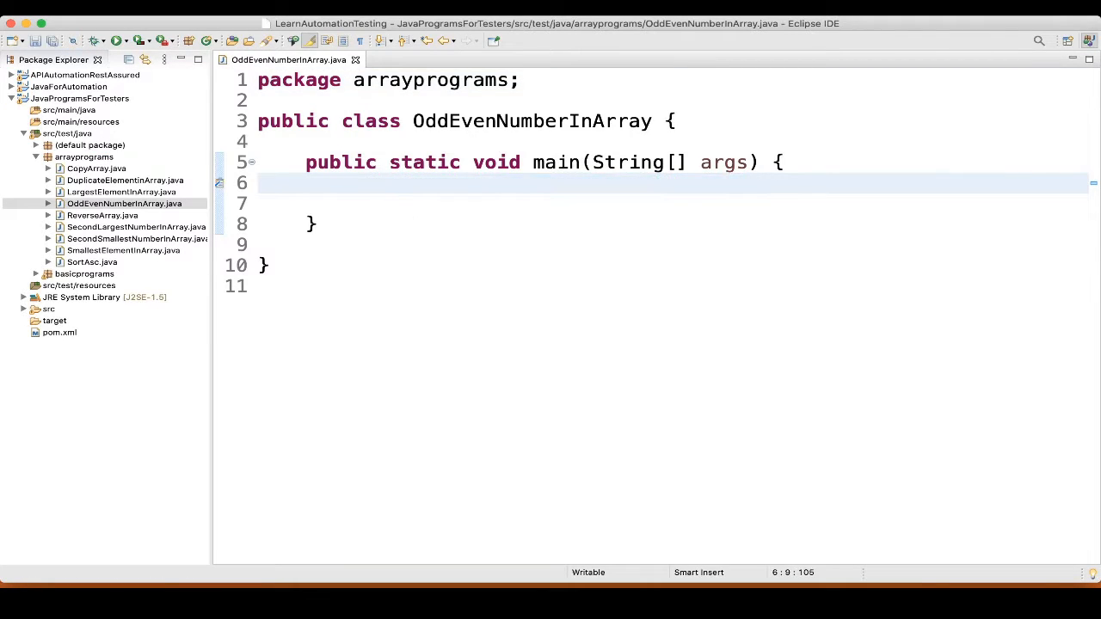
- Type int arr[]= {6,2,7,3,5}; on the empty line of main
type("i")
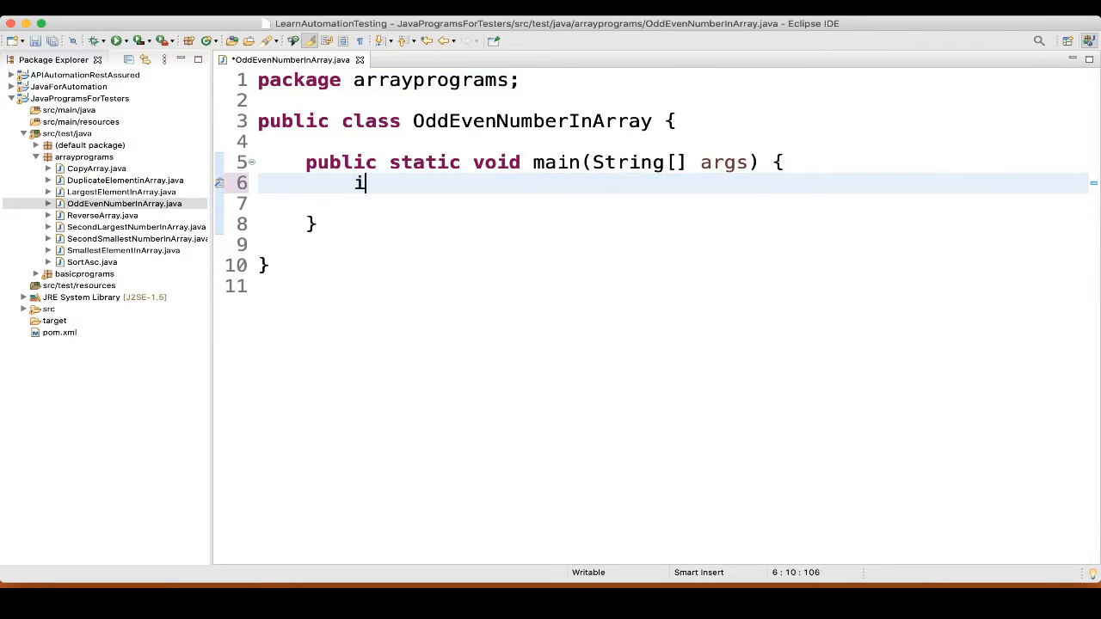
type("nt arr")
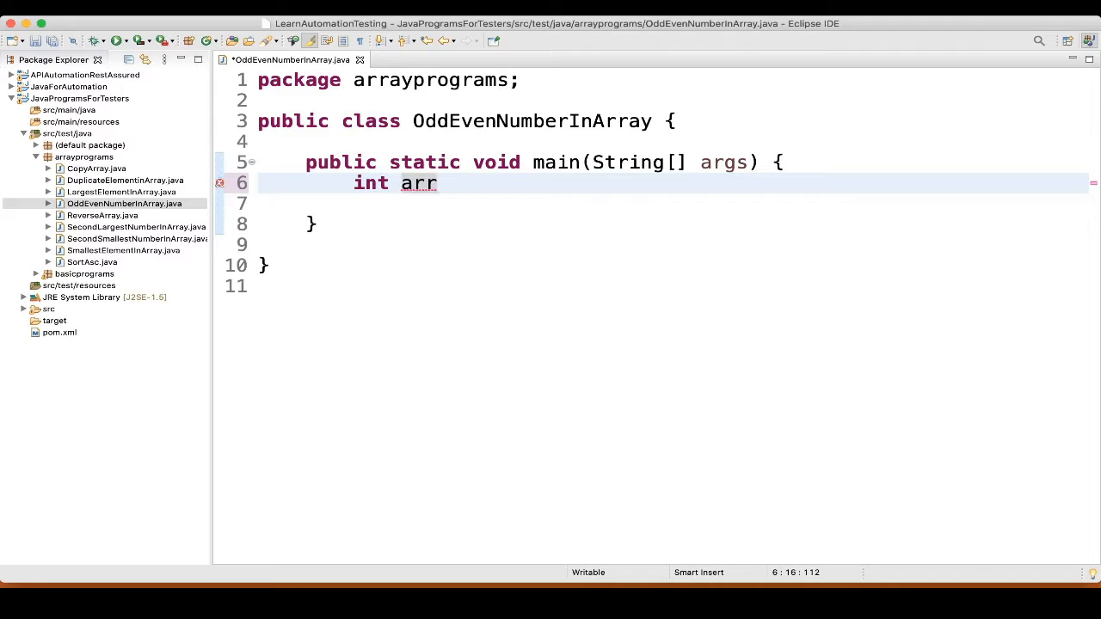
type("[]=")
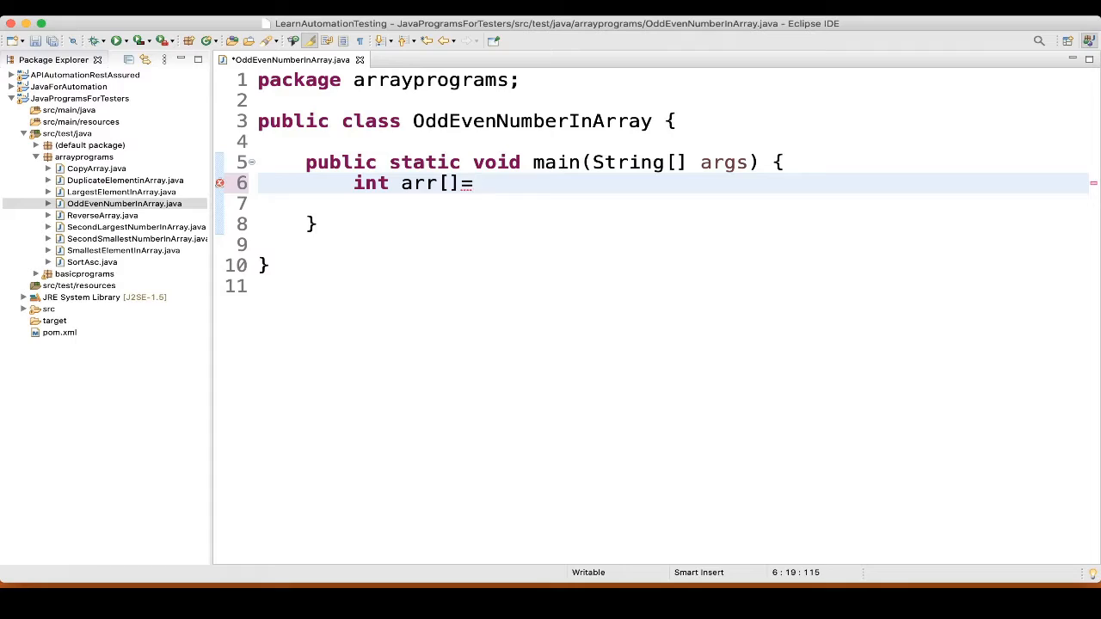
type("{6")
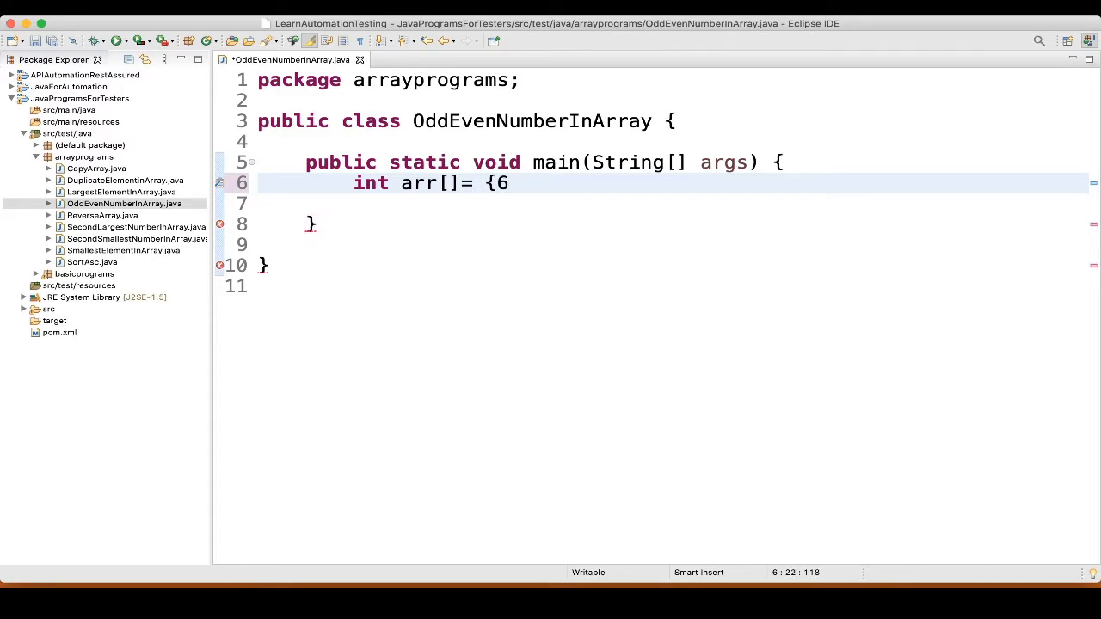
type(",2")
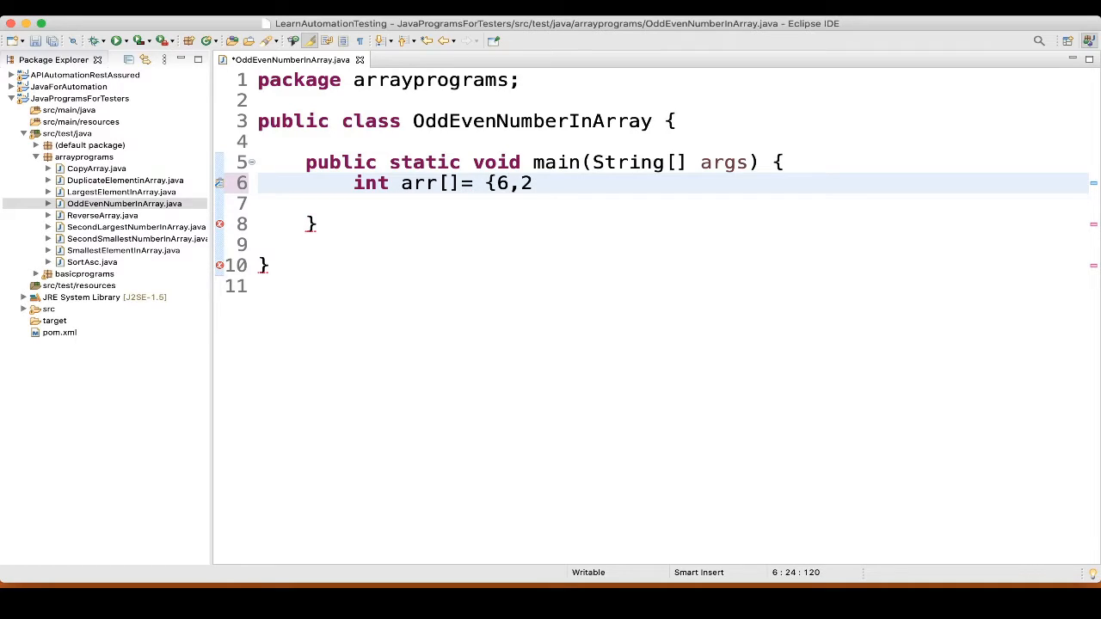
type(",7,3")
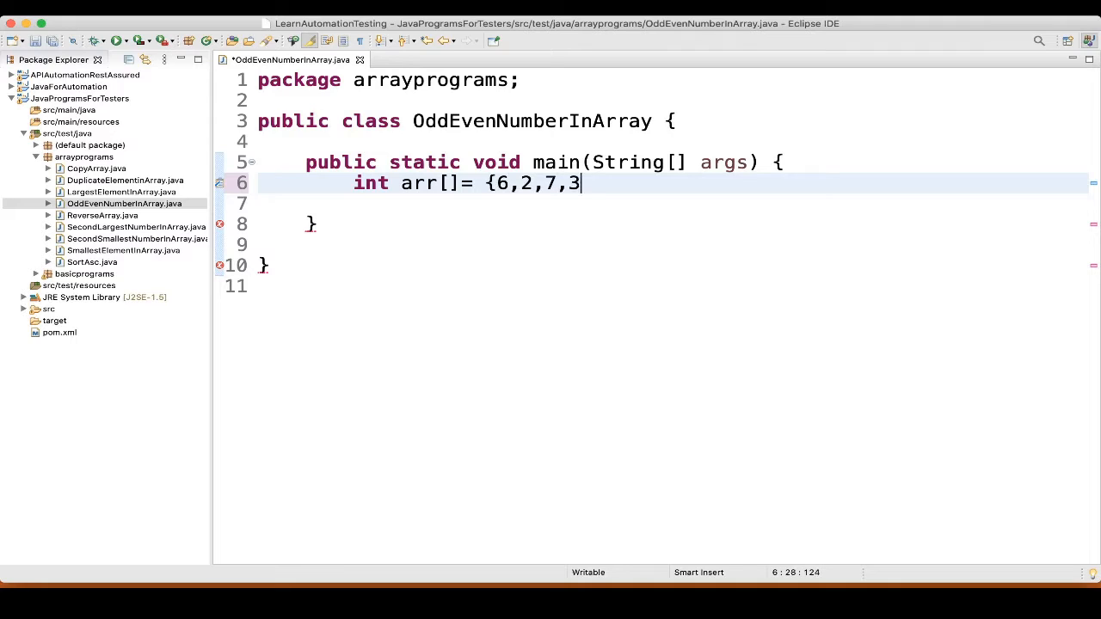
type(",5")
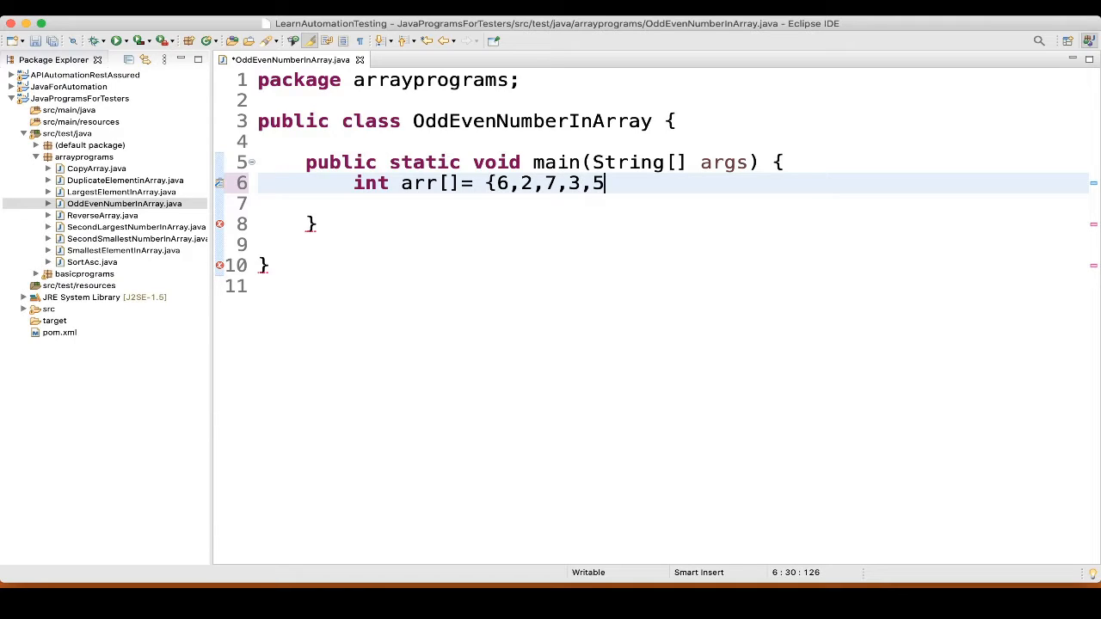
type("};")
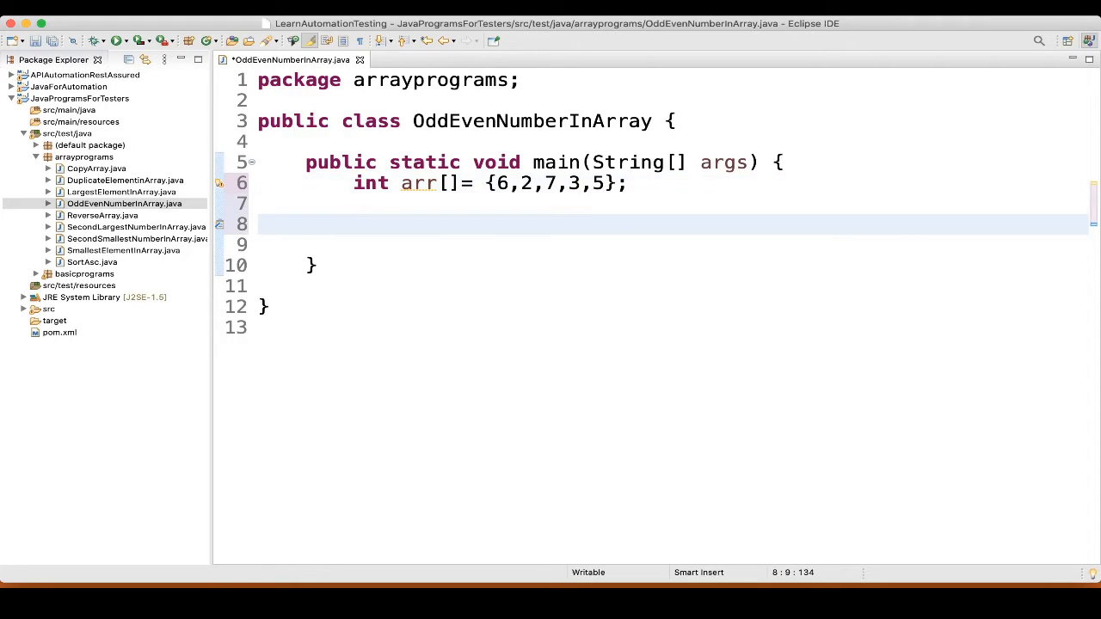
- Type System.out.println("Odd Numbers are :- "); below the array declaration
type("System.out.println();")
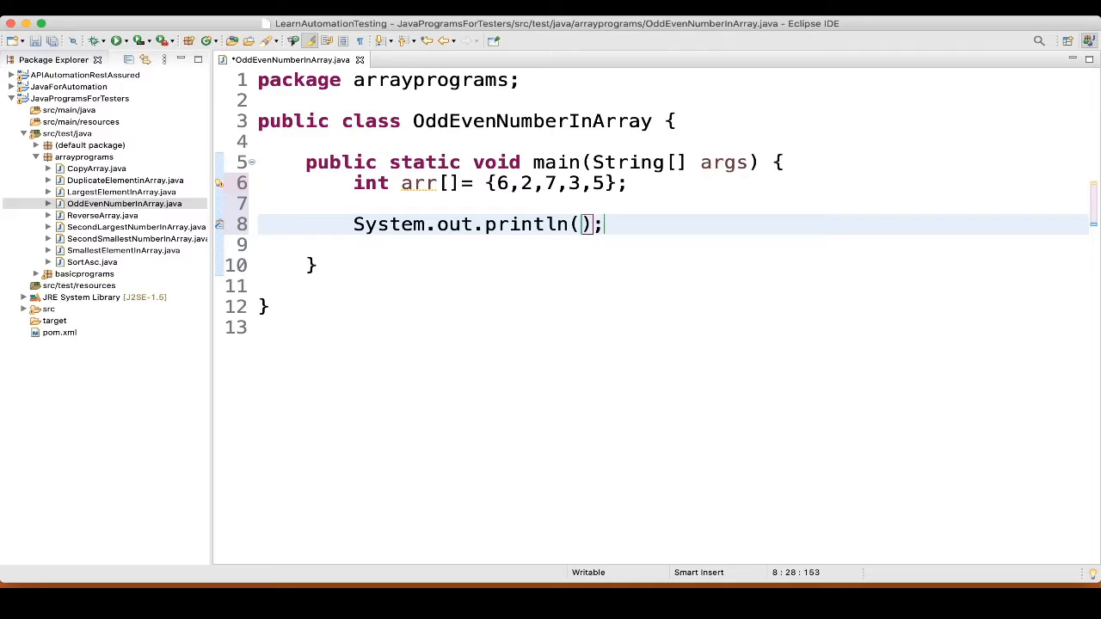
type("\"")
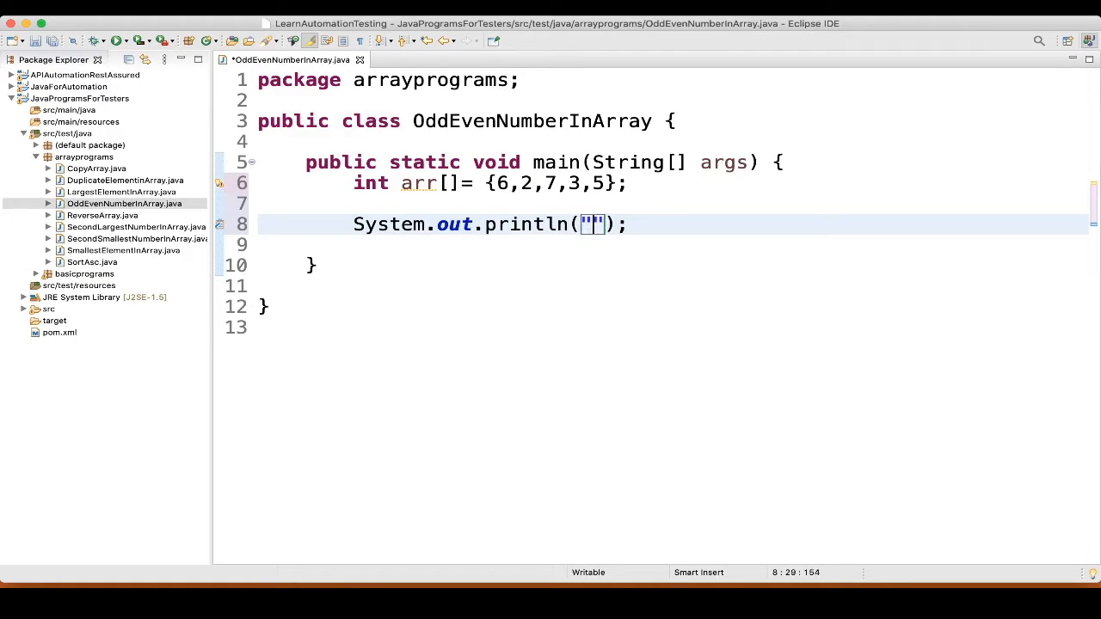
type("Odd")
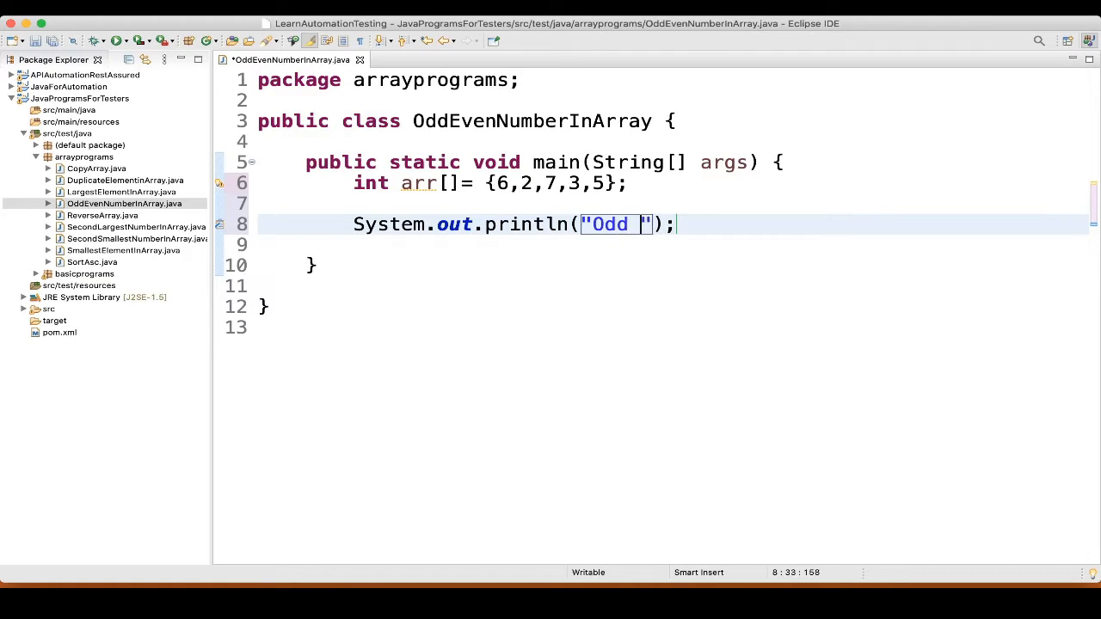
type("Numbers are")
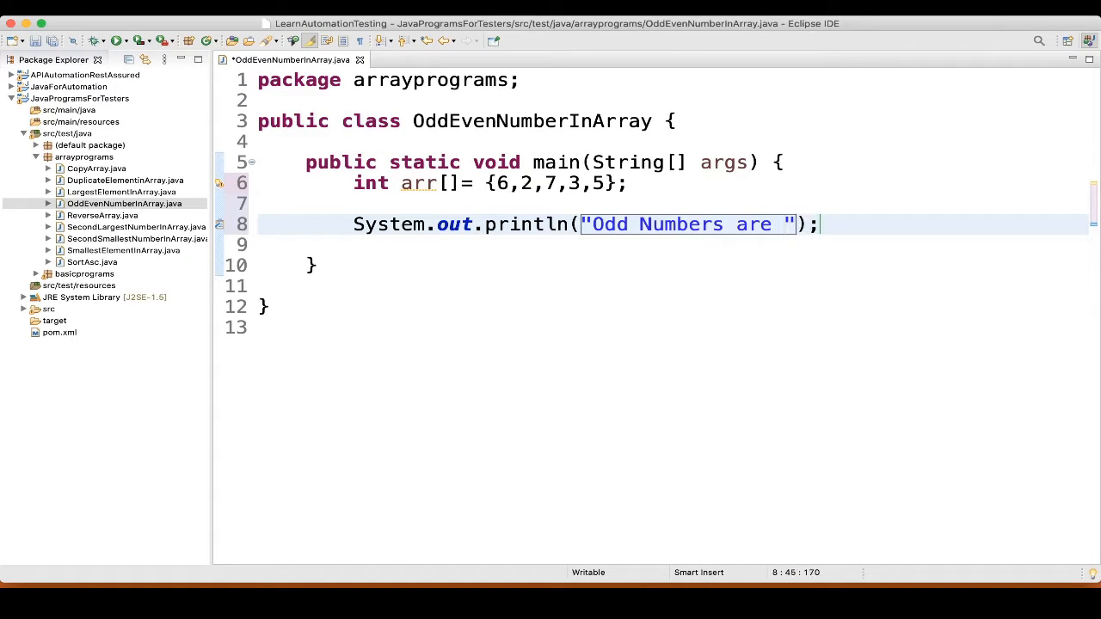
type(":-")
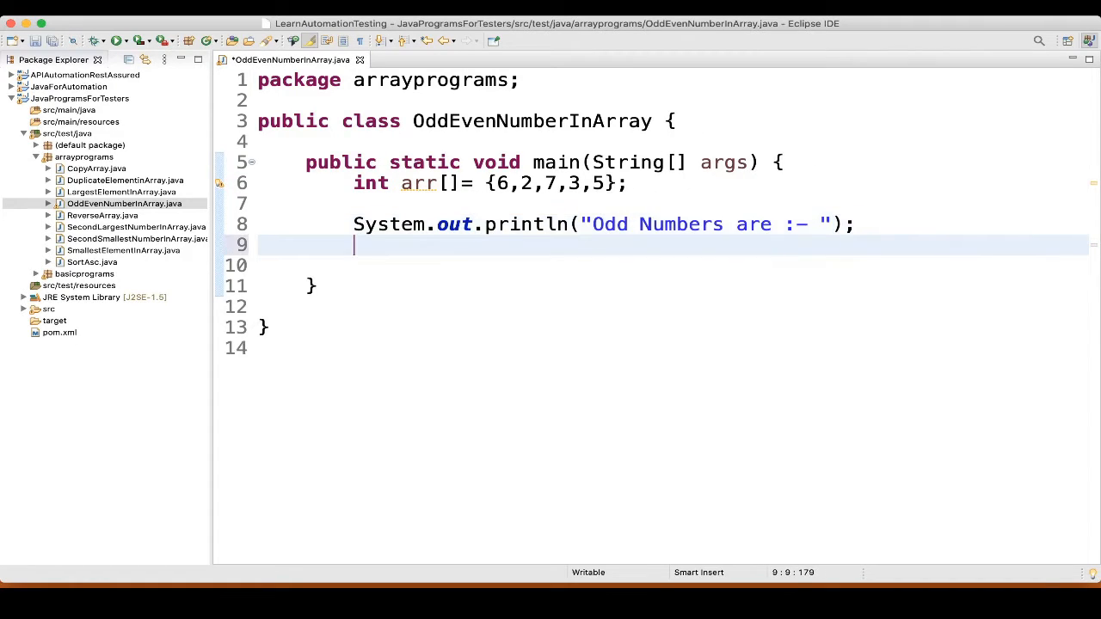
- Write the loop header for(i=0; i<arr.length; i++) {
type("for(int")
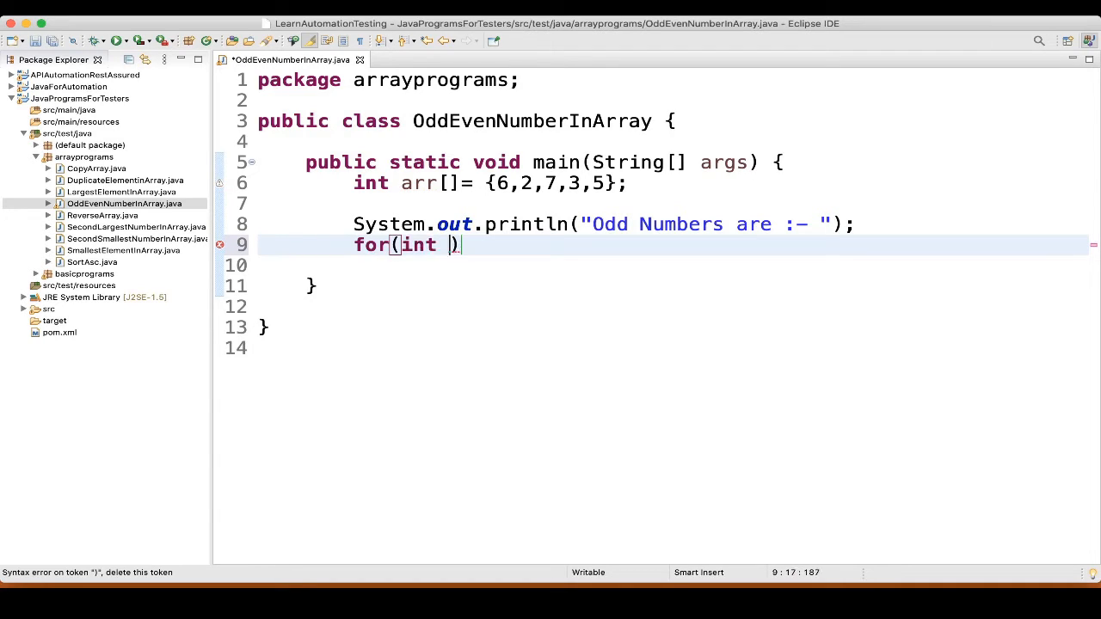
type("i=0")
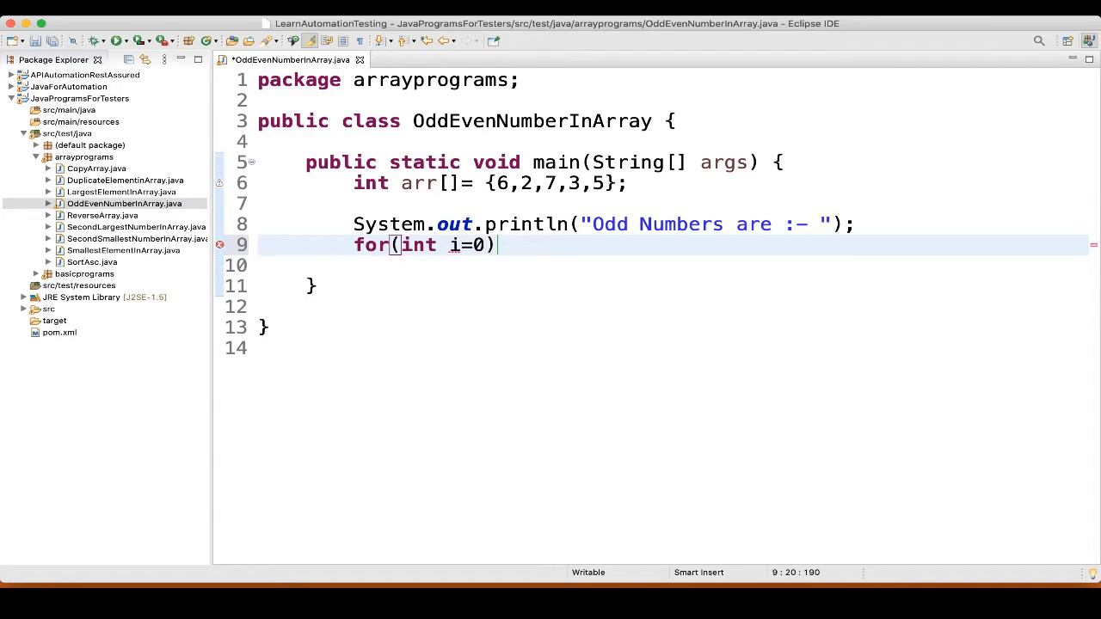
type(";")
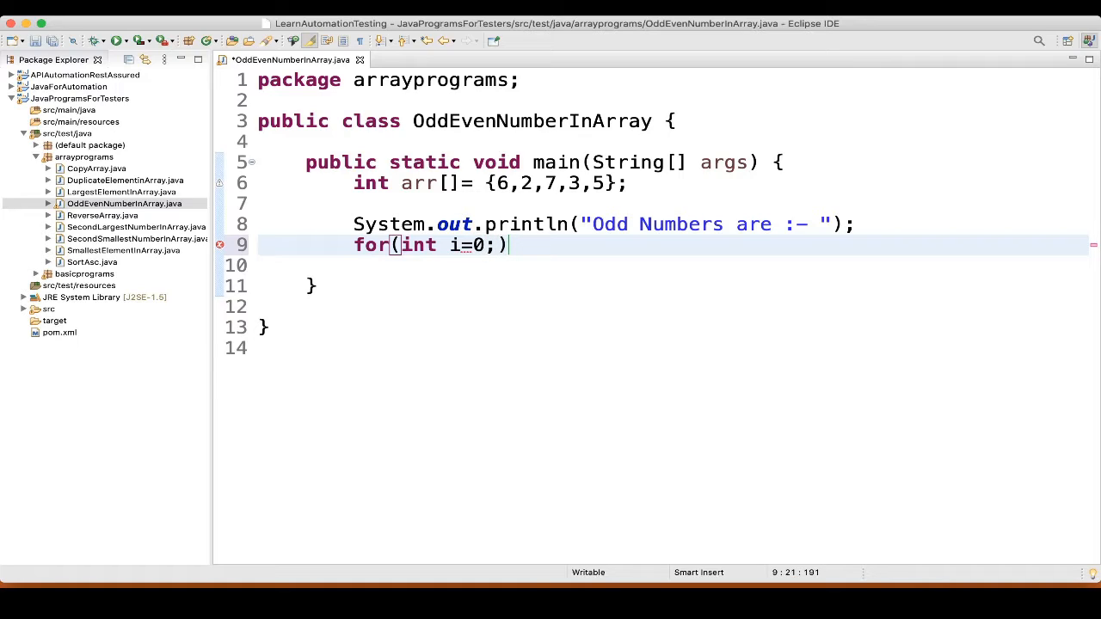
type("i<")
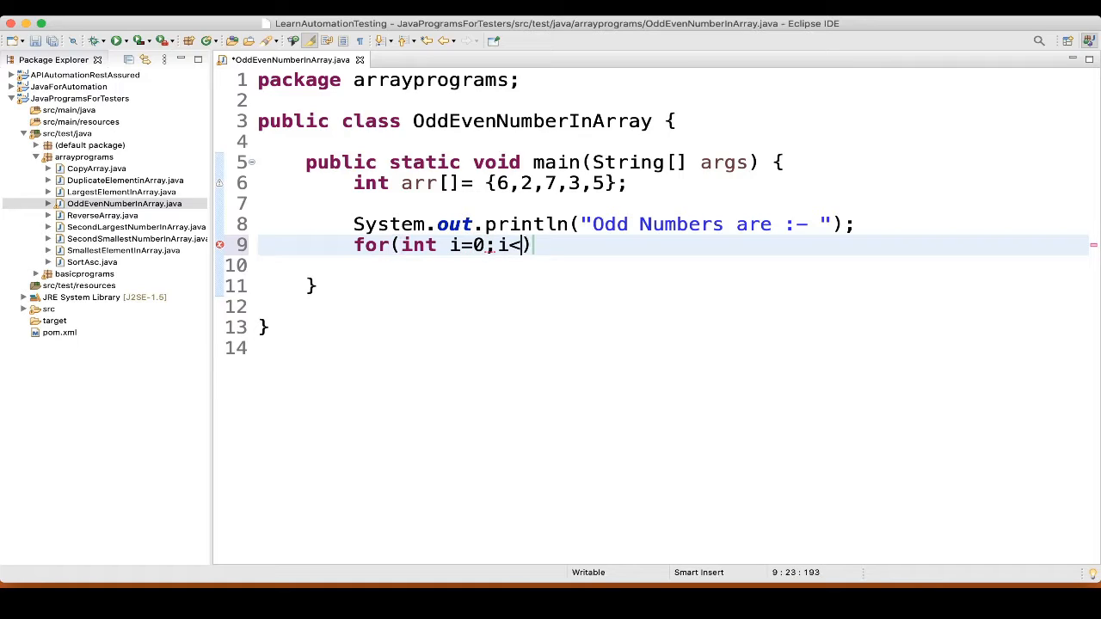
type("arr.")
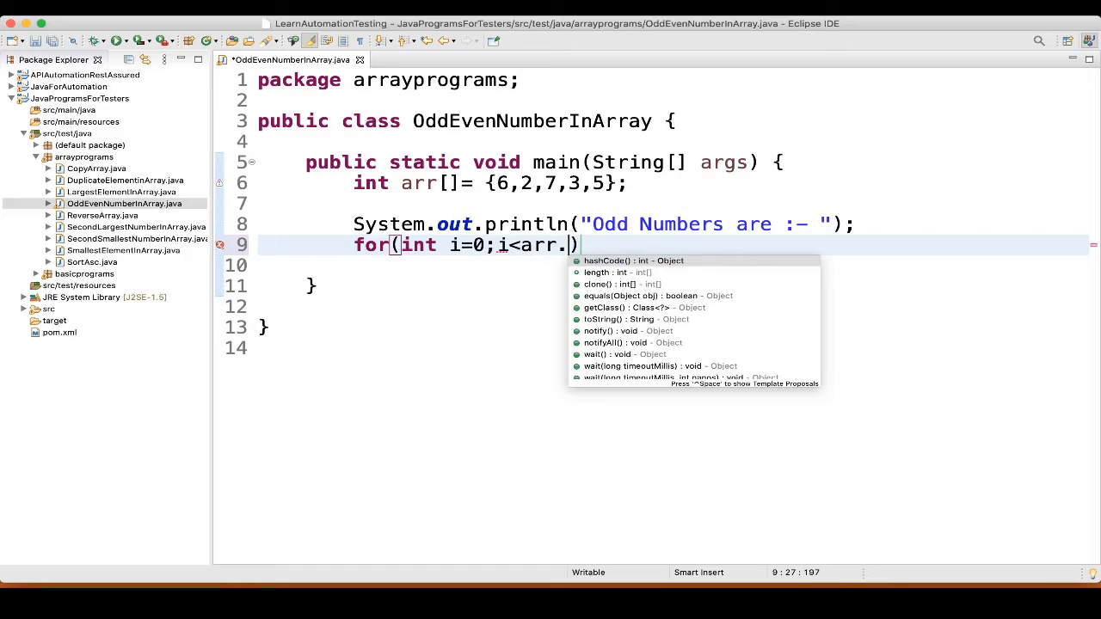
type("length")
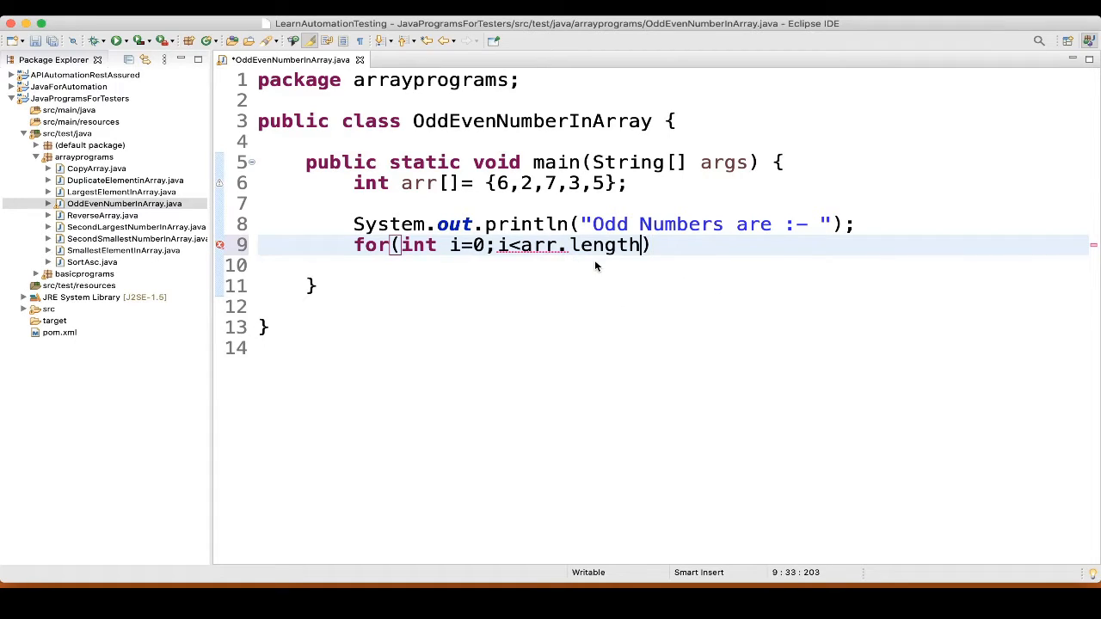
type(";")
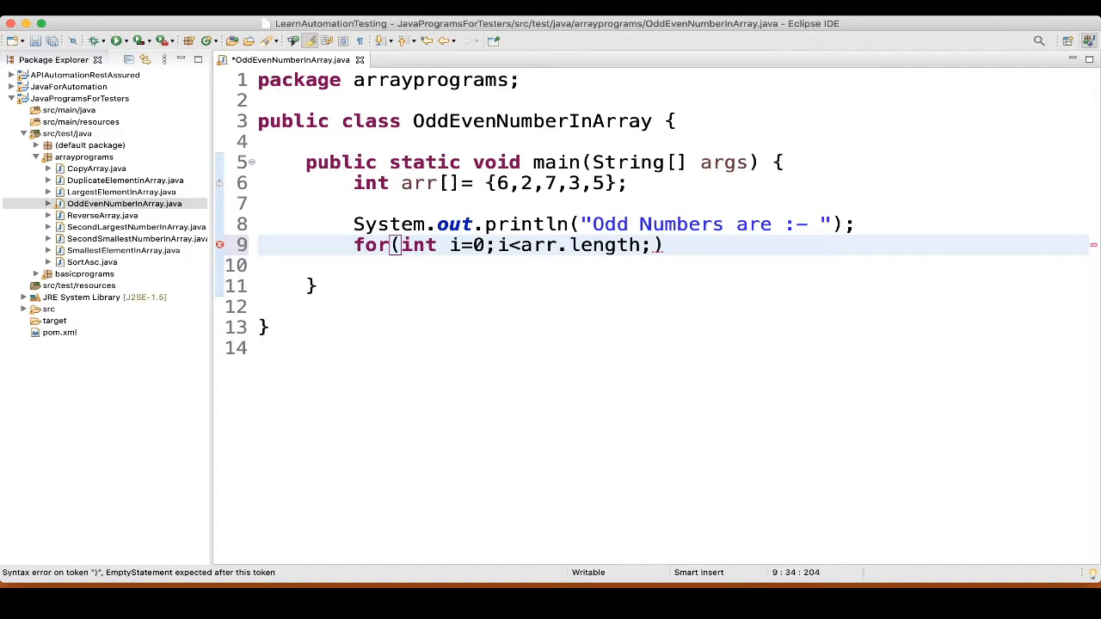
type("i")
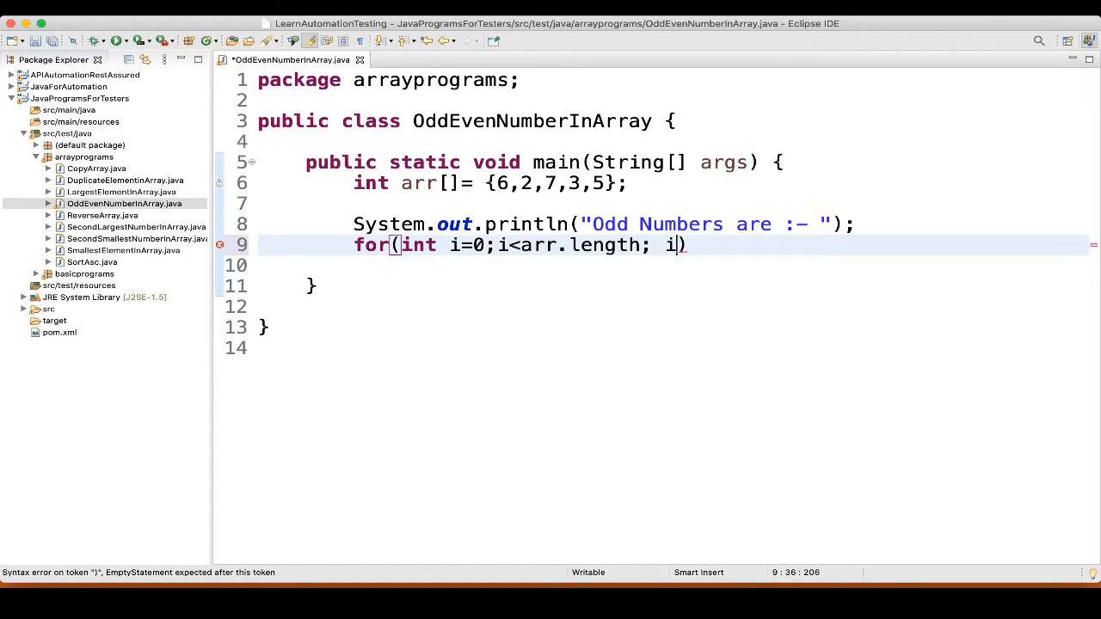
type("++) {")
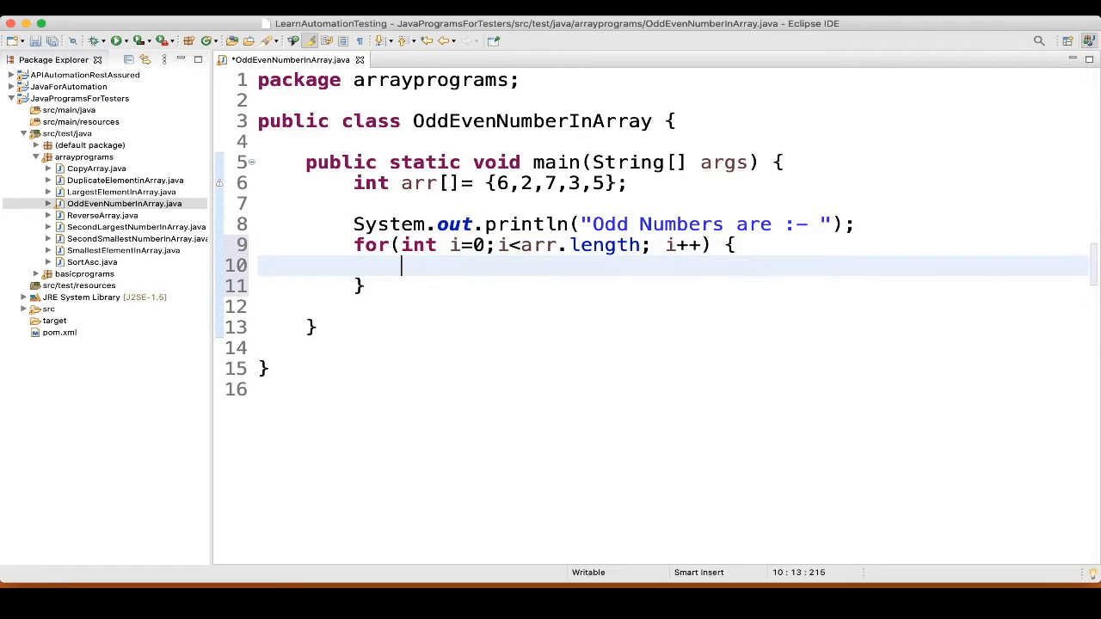
- Add the condition if(arr[i]%2!=0) inside the loop
type("if")
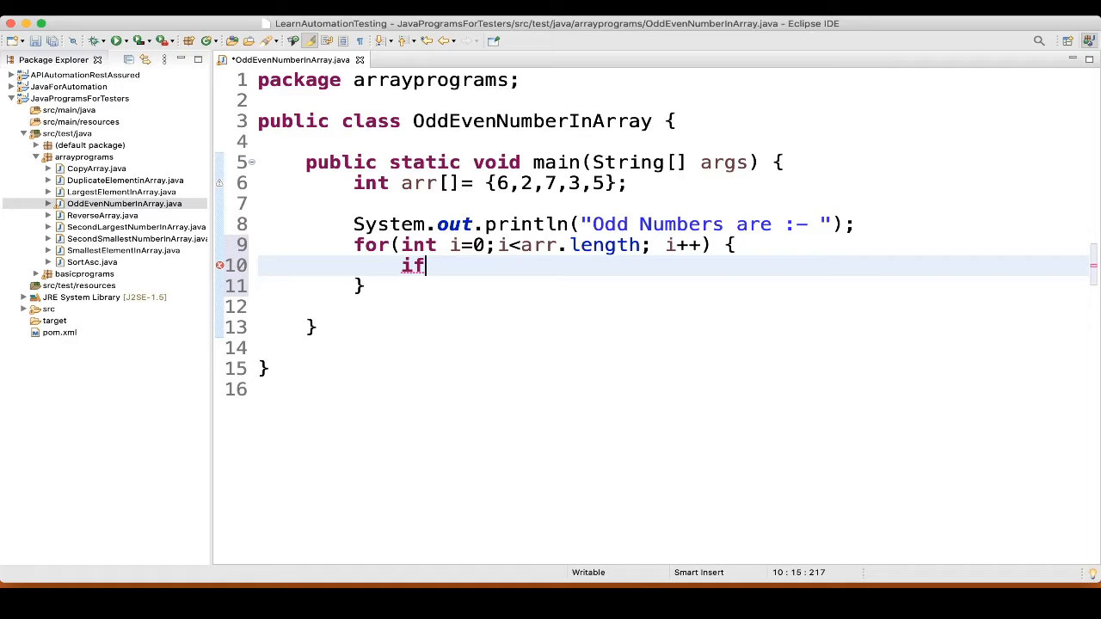
type("()")
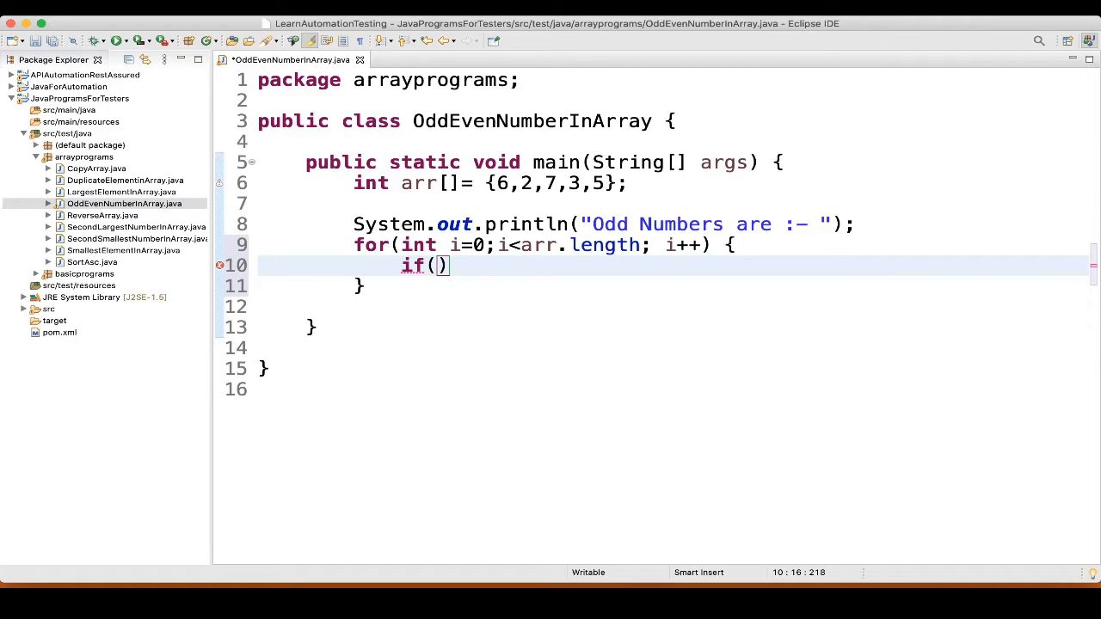
type("arr")
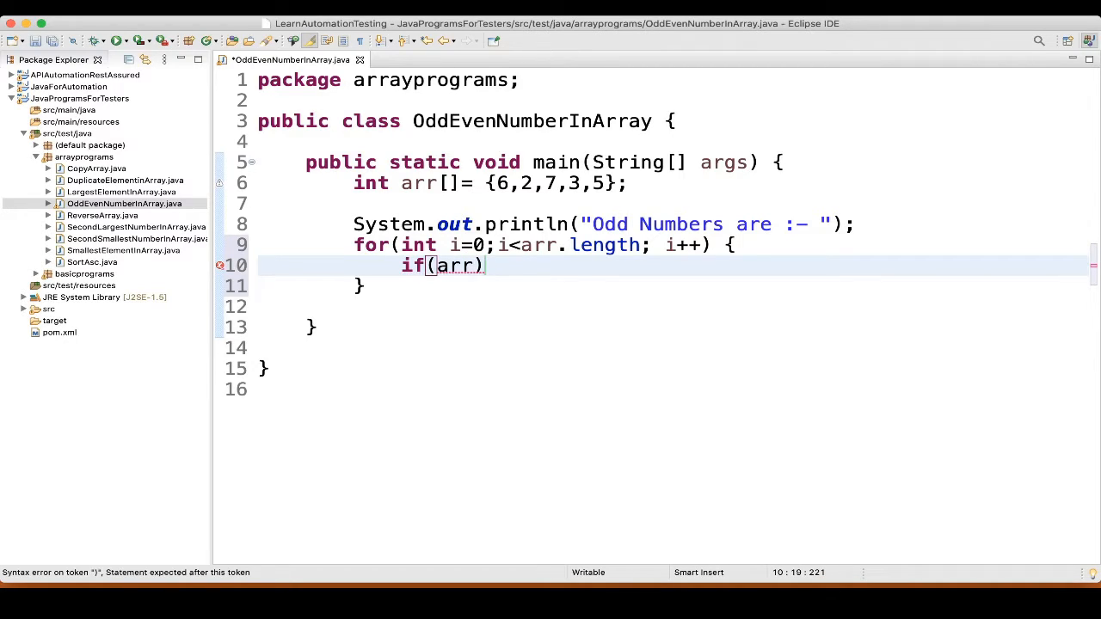
type("[]")
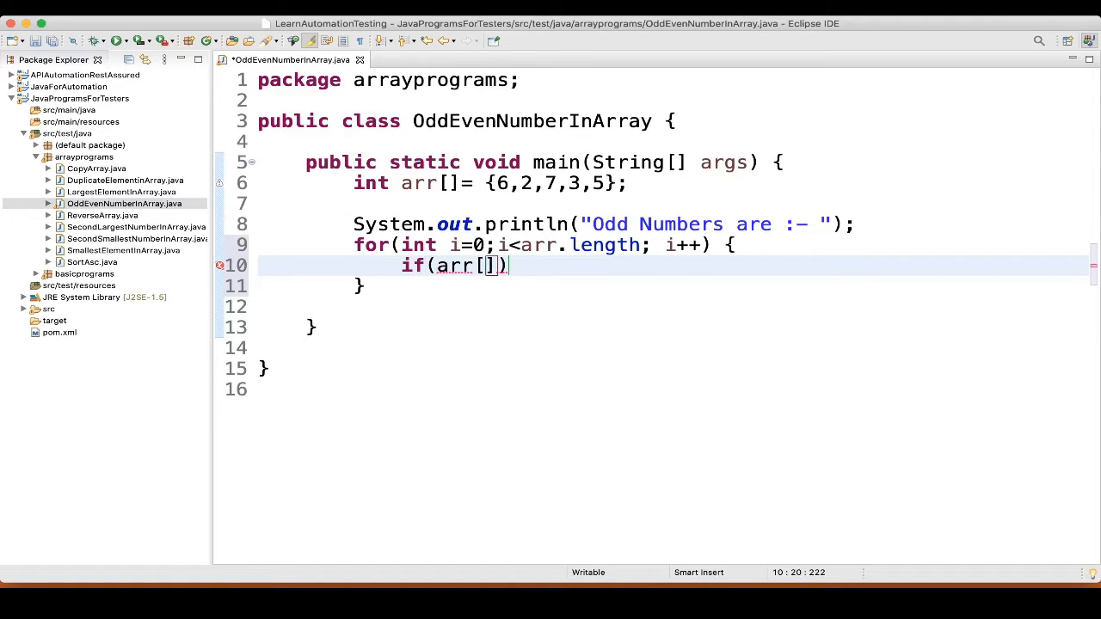
type("i")
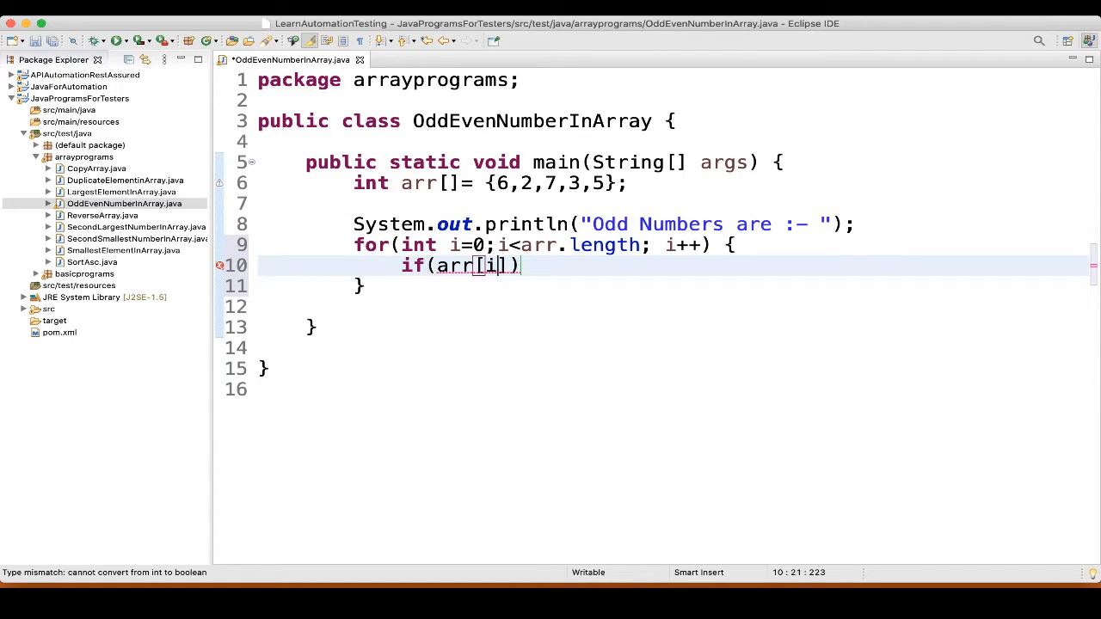
type("%")
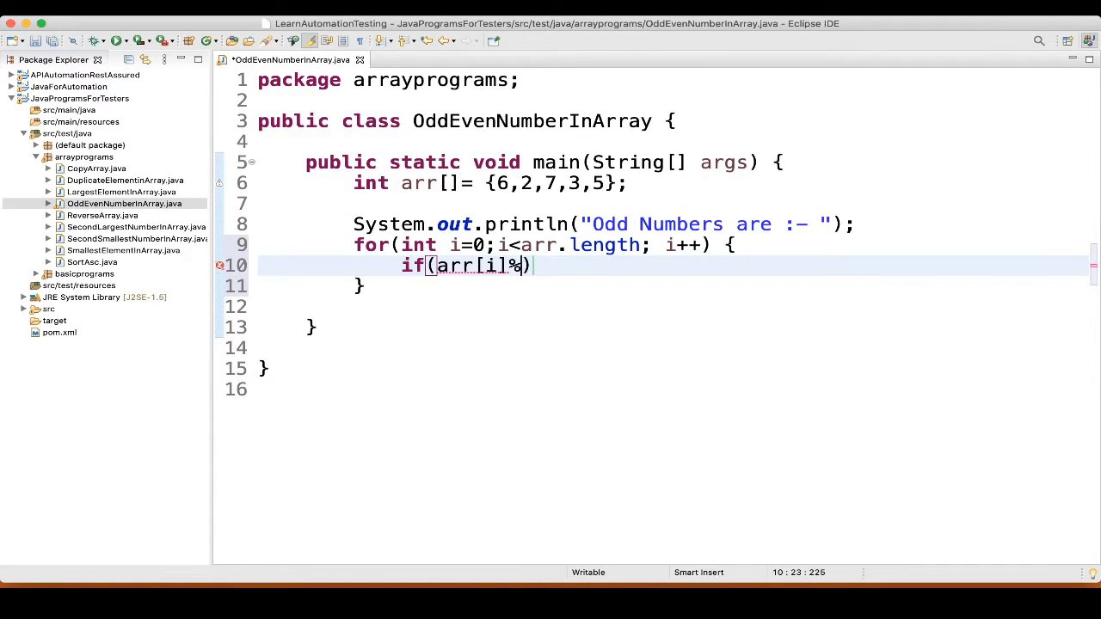
type("2")
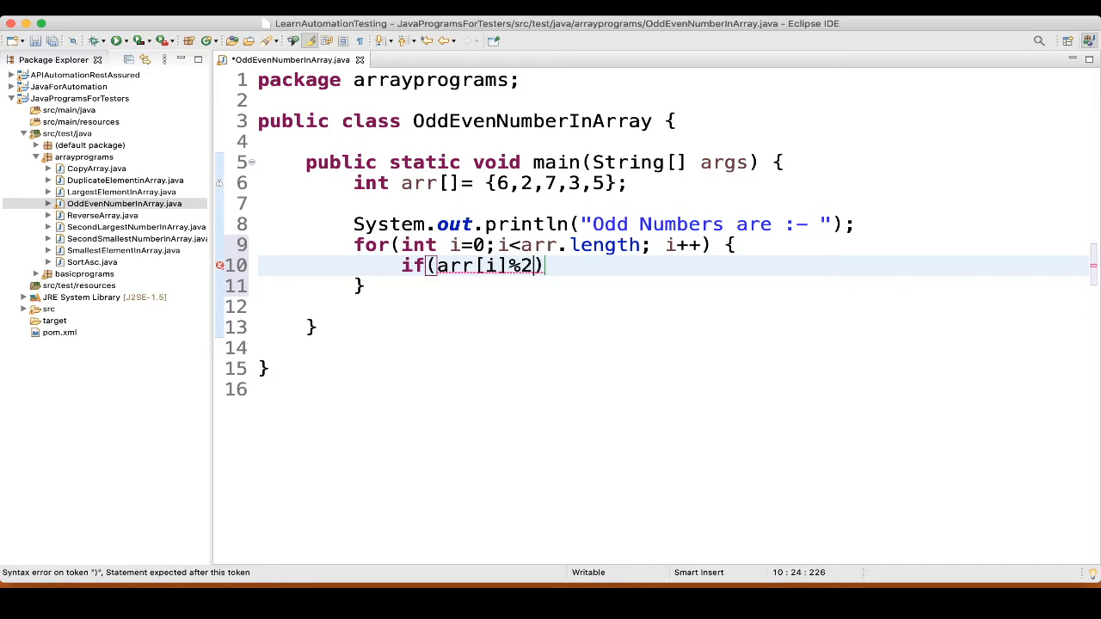
type("!")
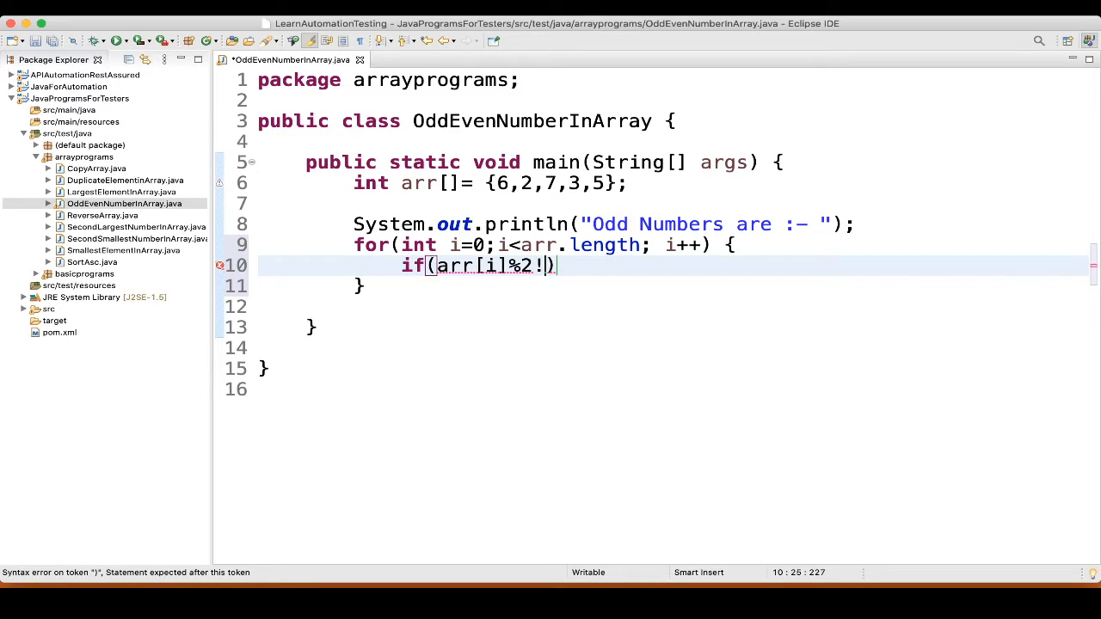
type("=")
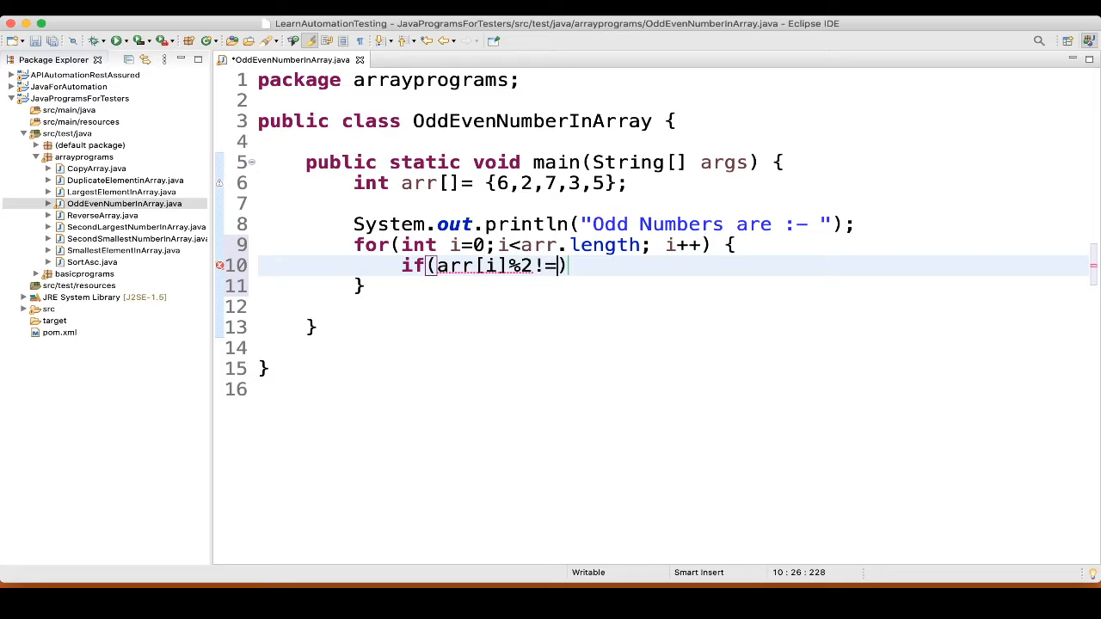
type("0")
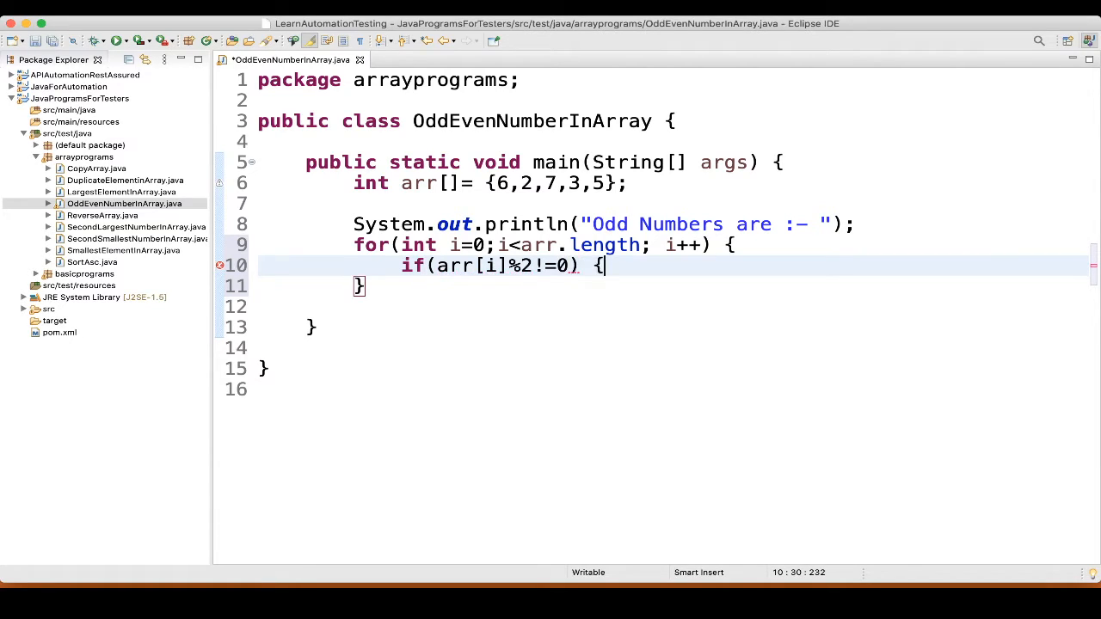
- Print arr[i] + " " inside the if block
type("stem.out.println();")
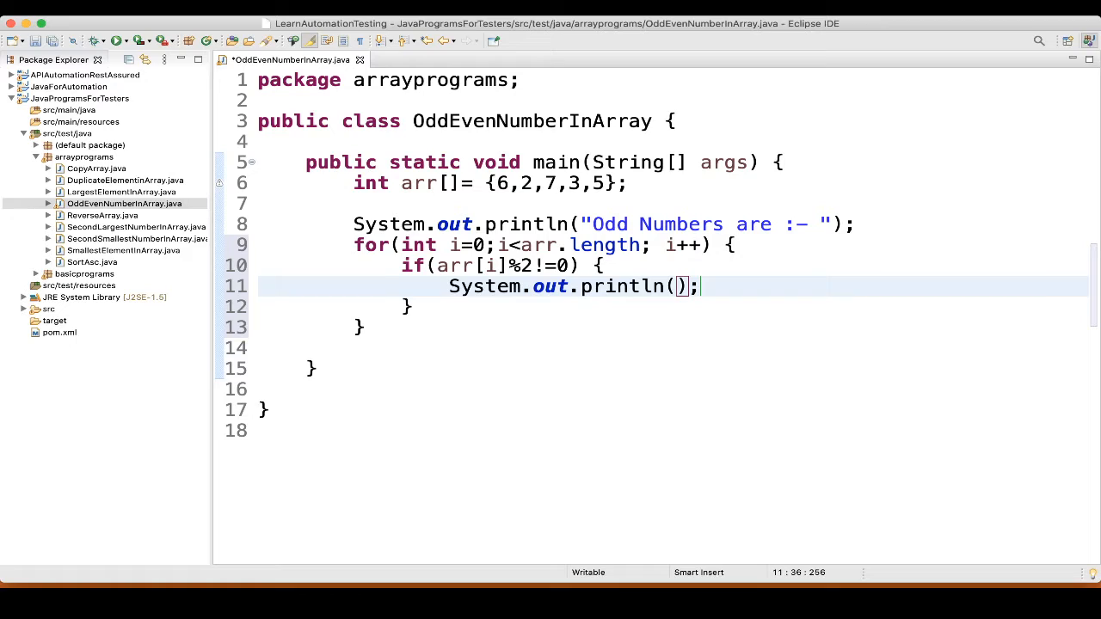
type("arr")
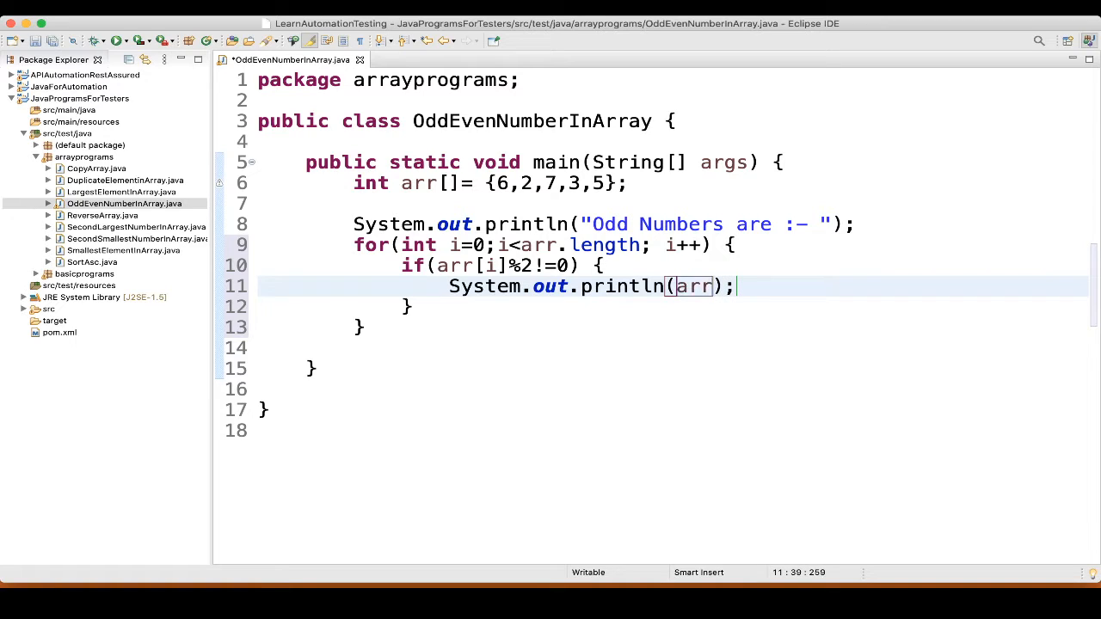
type("[]")
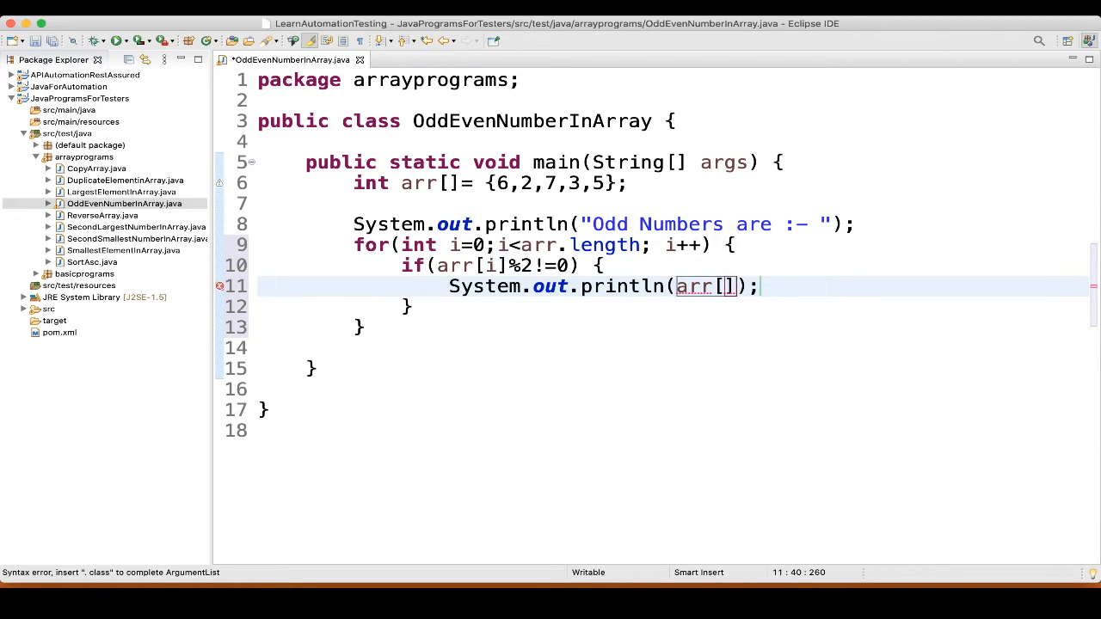
type("i")
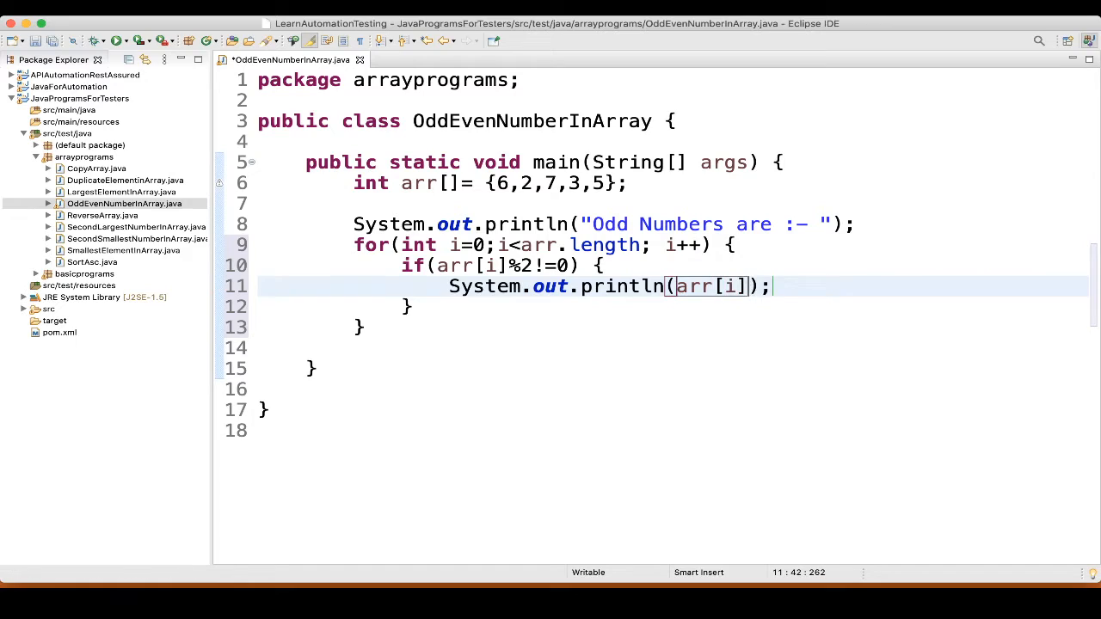
type("+ \"\"")
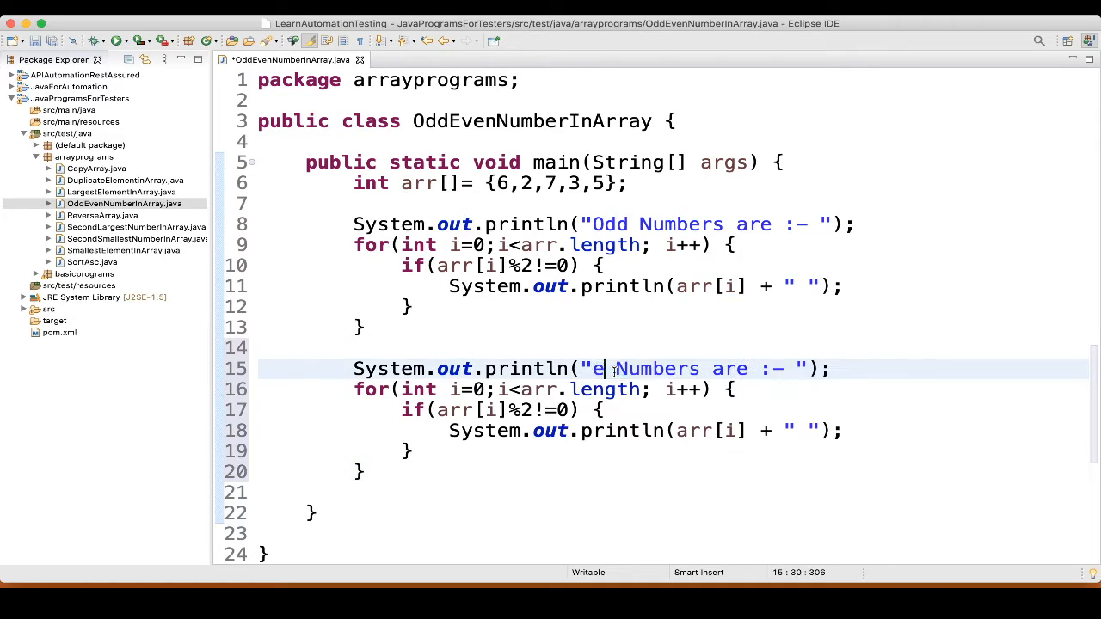
- Reword the copied block to 'Even Numbers are :- ', change != to ==, and save
type("ven")
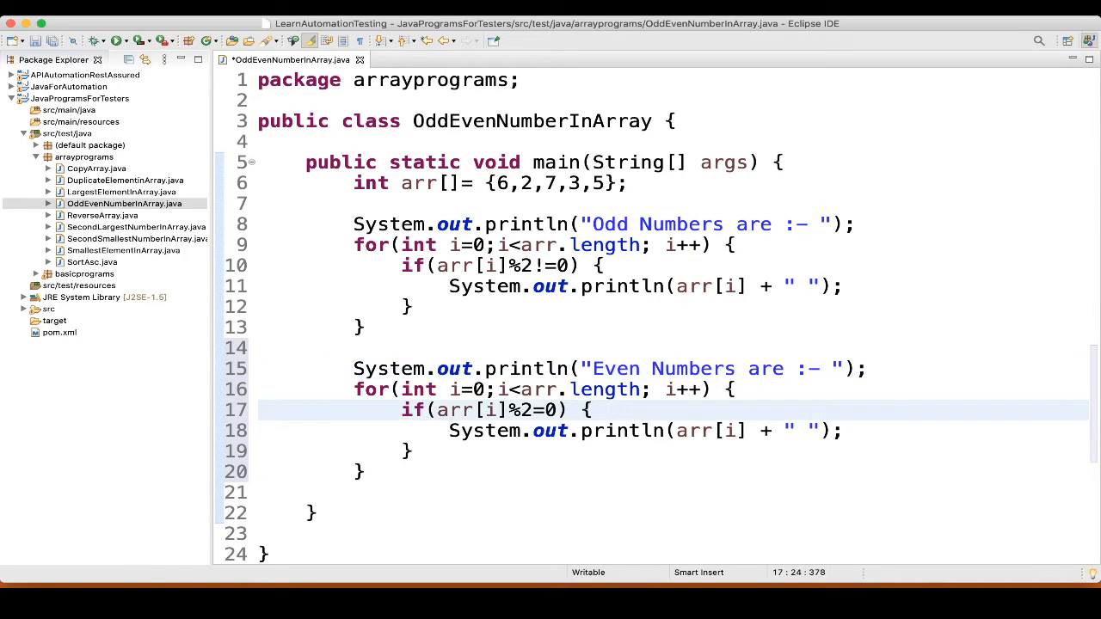
type("=")
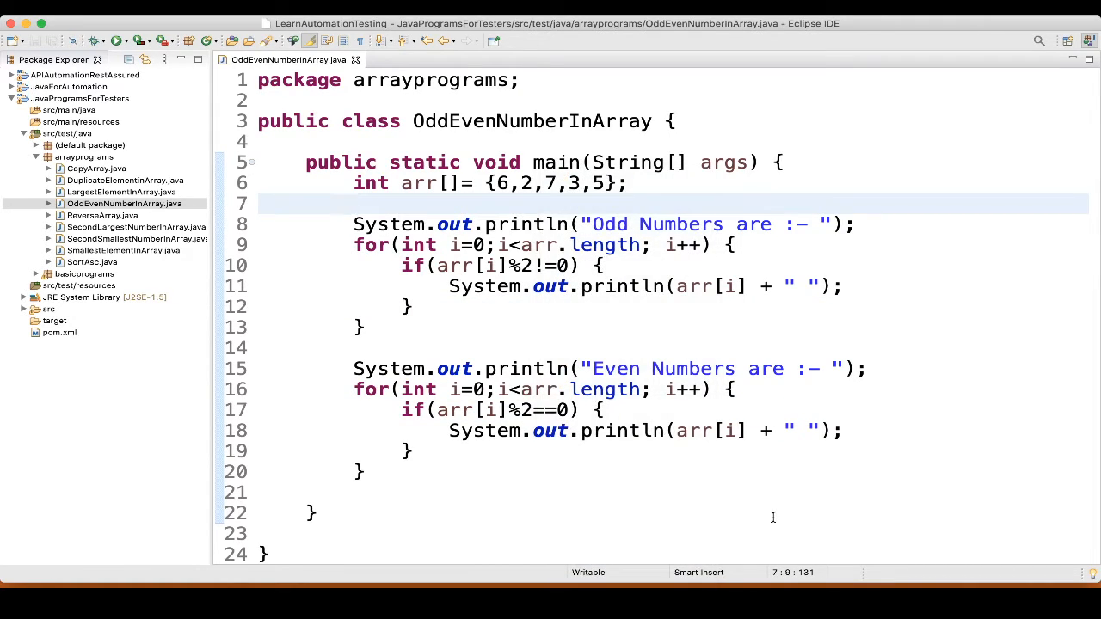
- Run OddEvenNumberInArray and scroll the Console output showing 7, 3, 5 and 6, 2
left_click(95, 41)
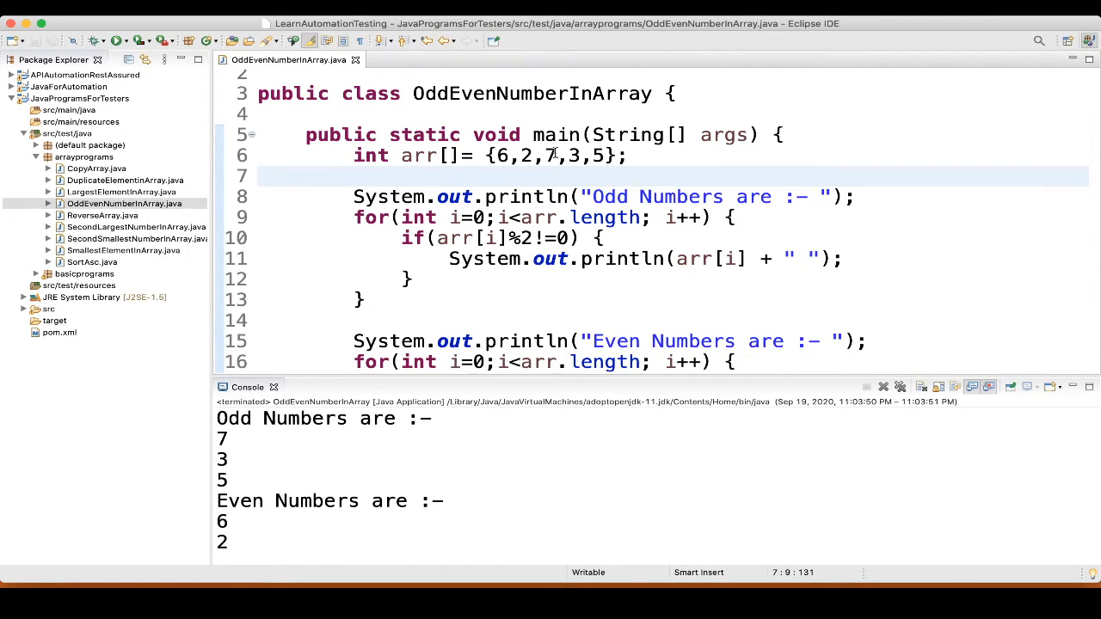
scroll("down", 3)
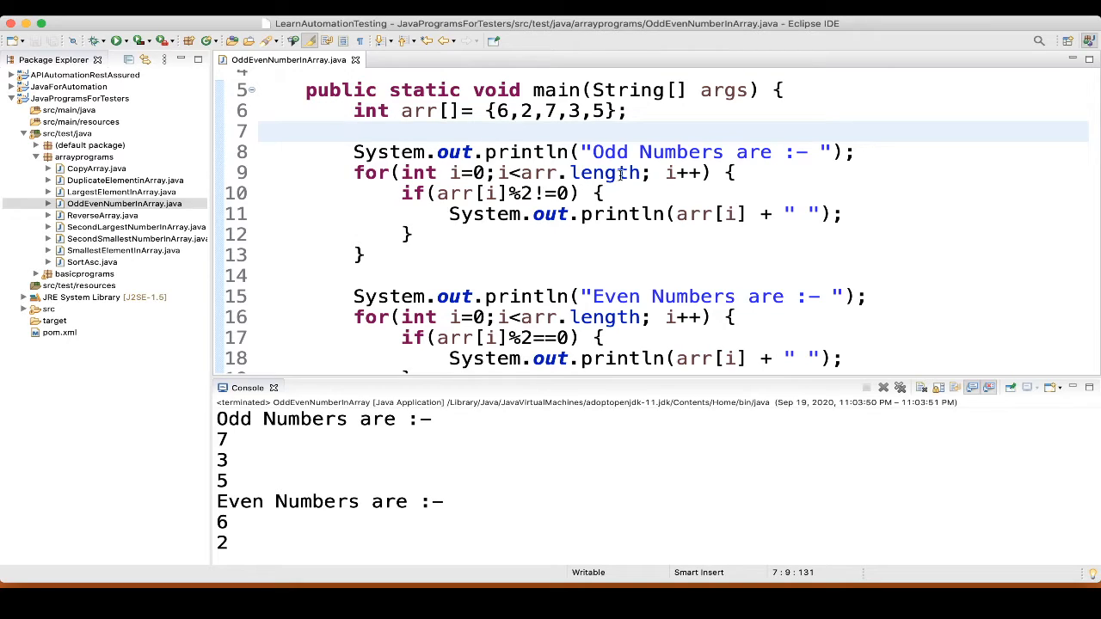
- Delete the blank line between the odd and even loops
left_click(354, 130)
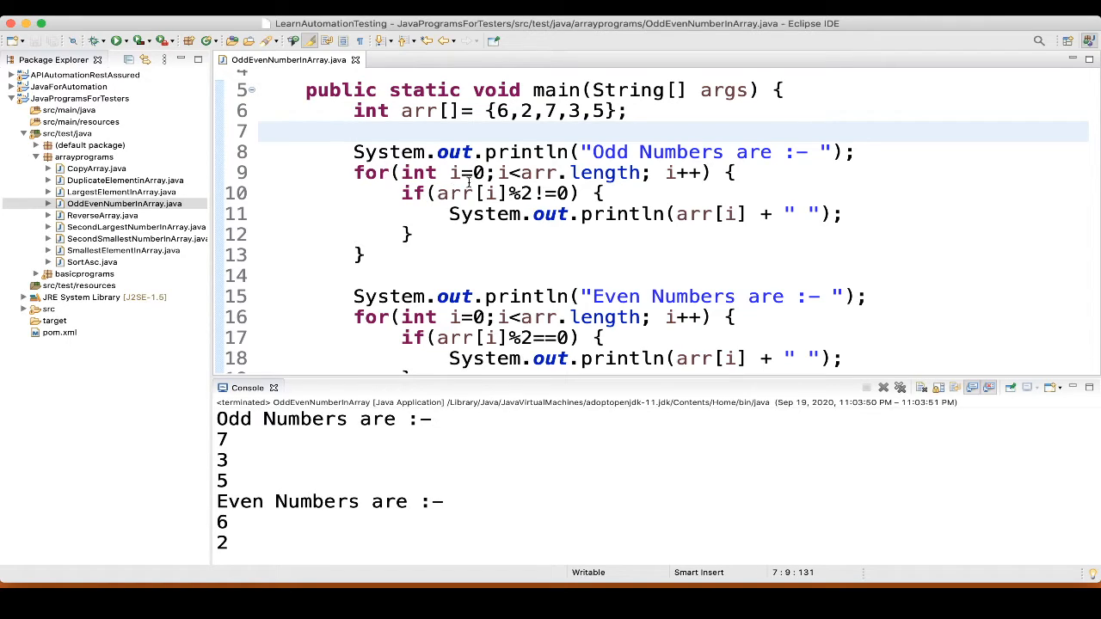
mouse_move(497, 186)
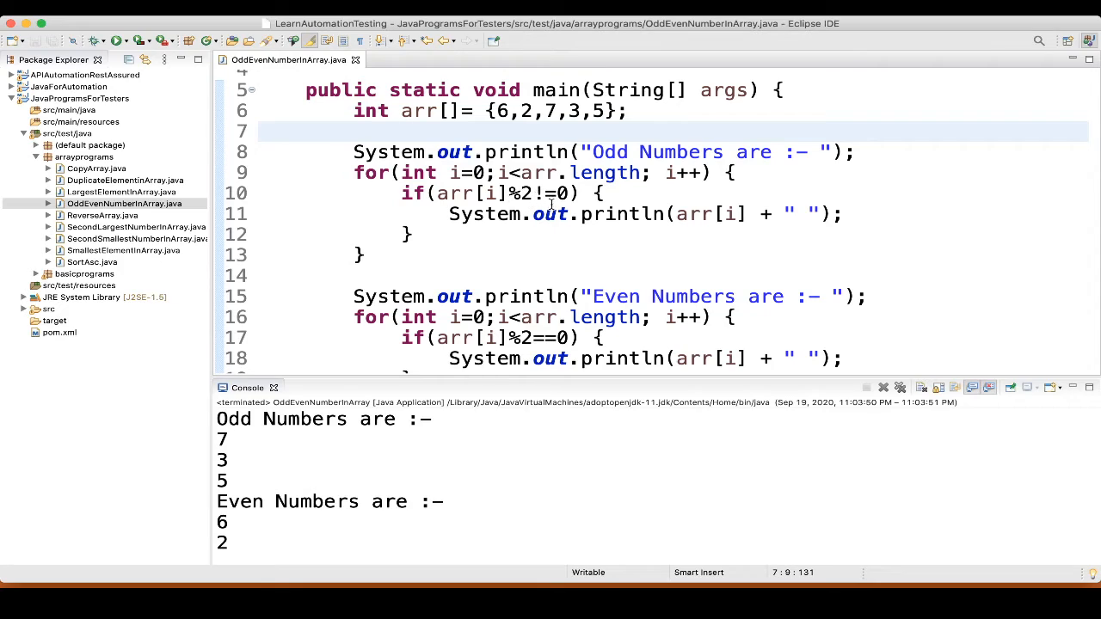
mouse_move(551, 203)
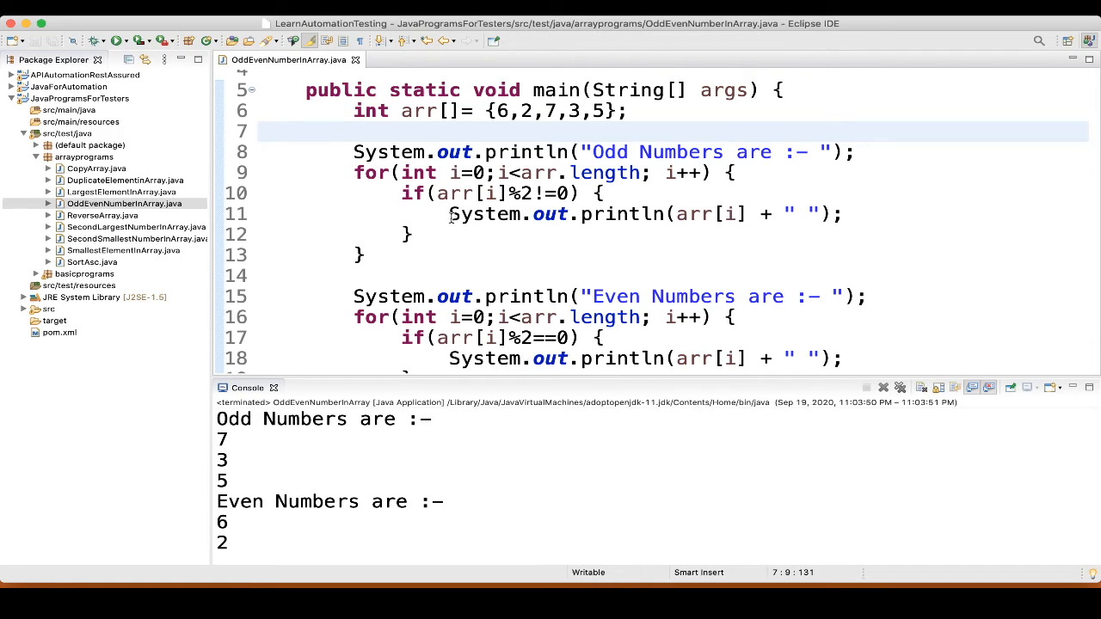
mouse_move(437, 170)
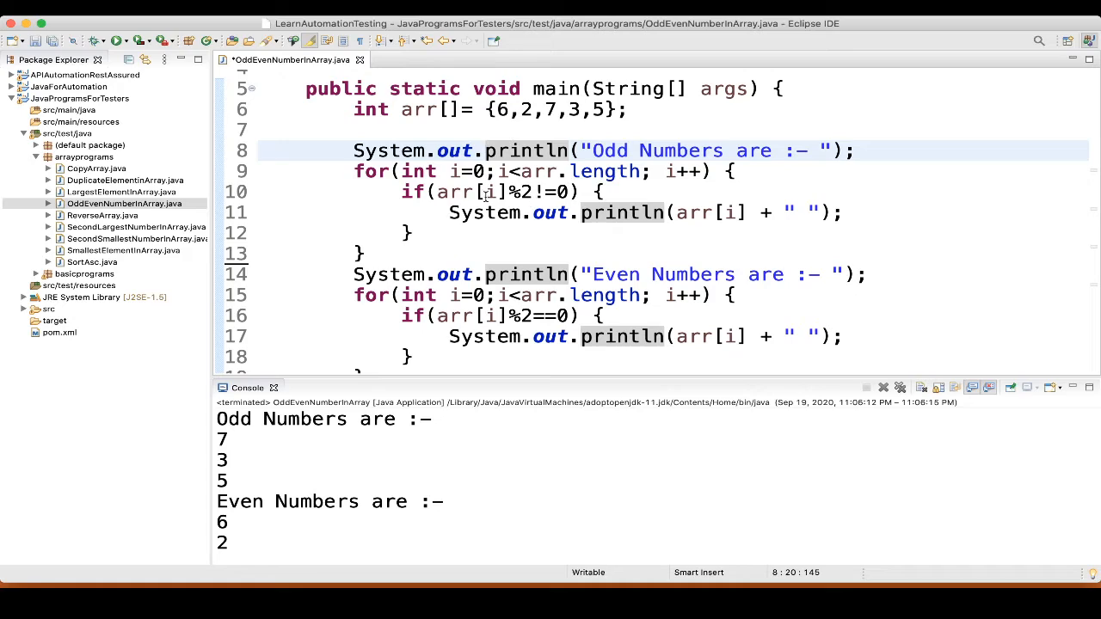
mouse_move(499, 181)
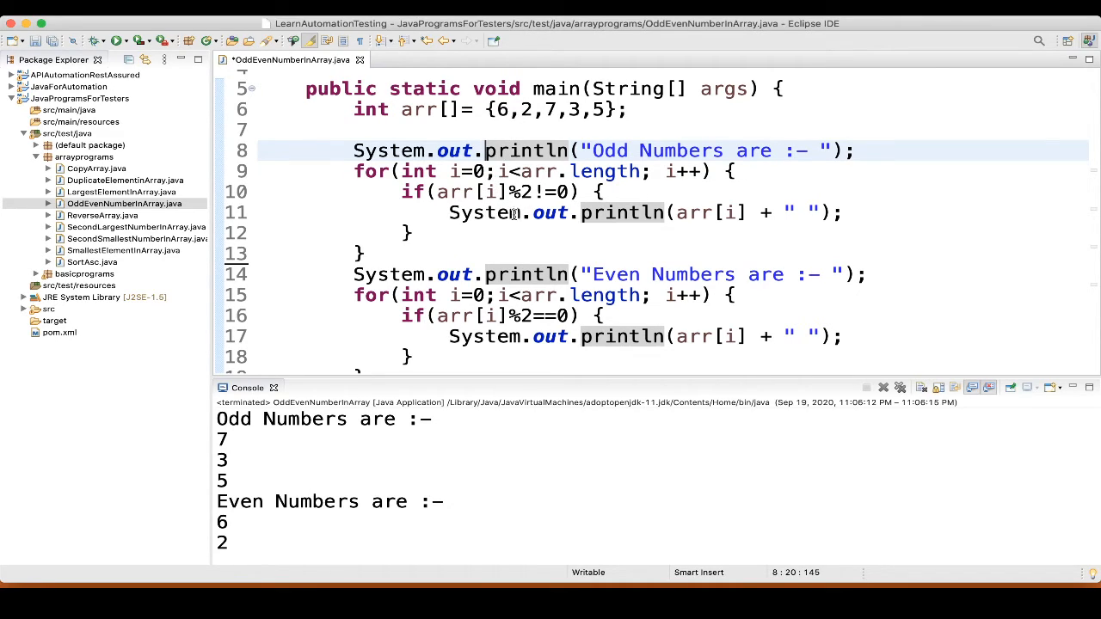
mouse_move(559, 202)
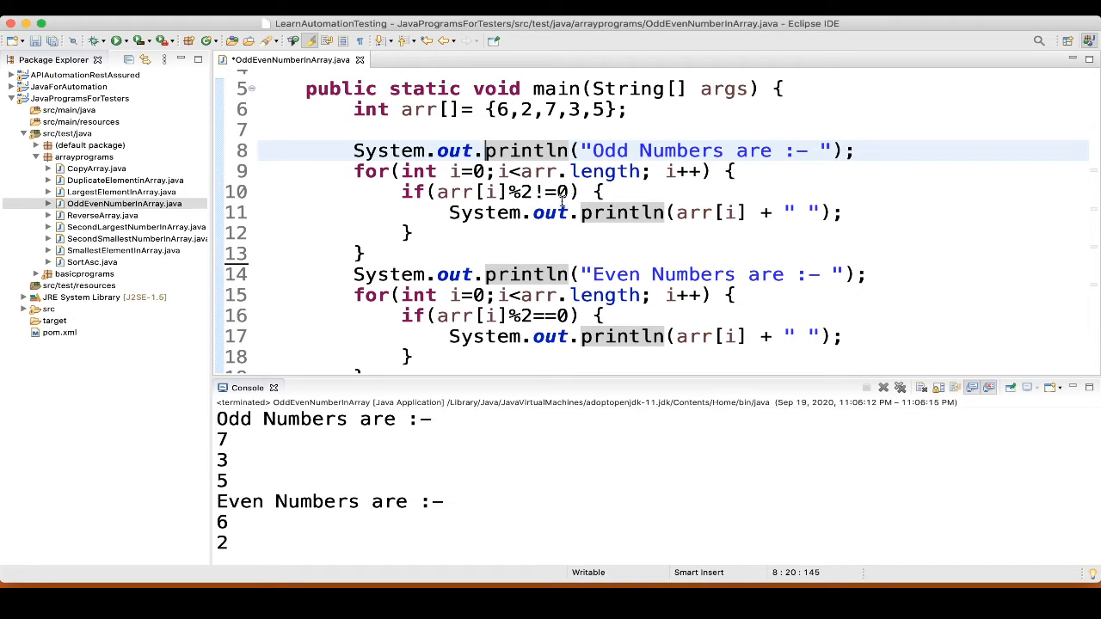
mouse_move(478, 238)
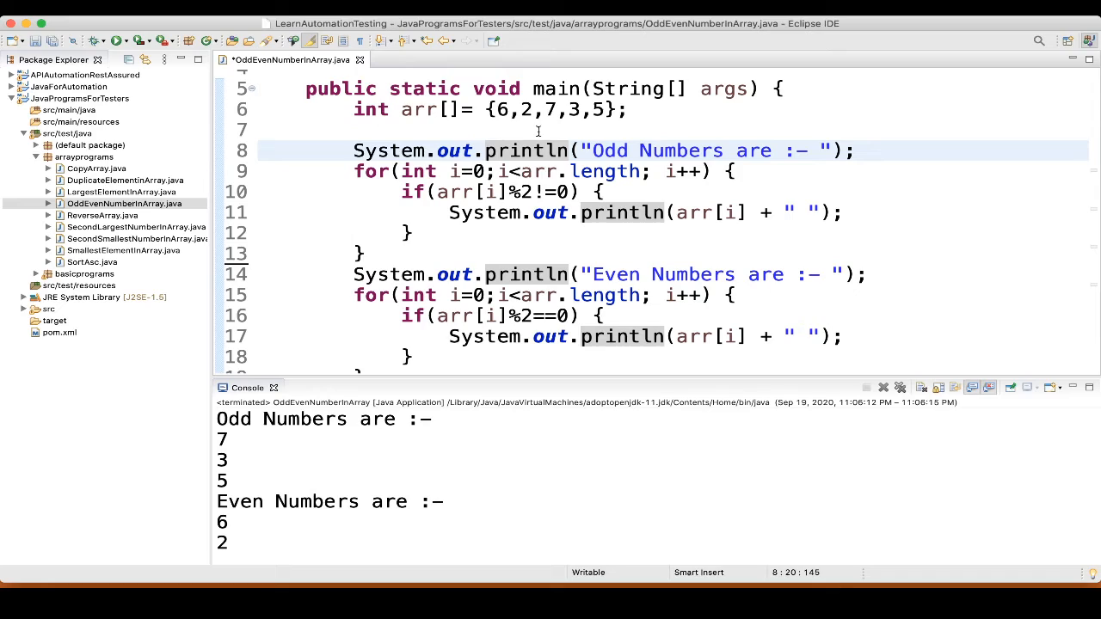
mouse_move(537, 109)
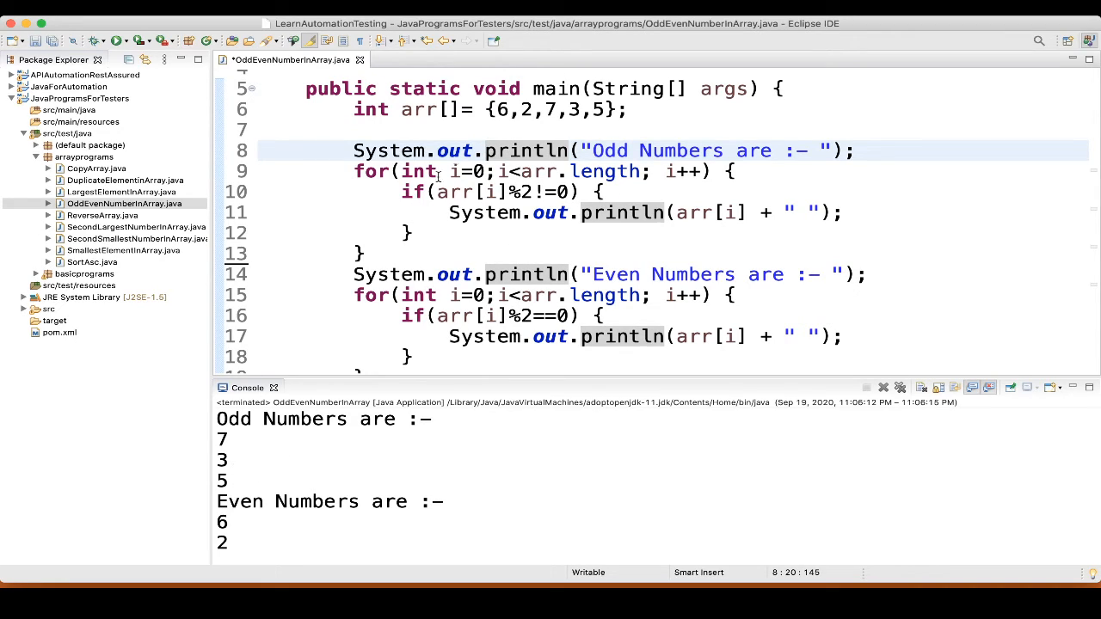
left_click(354, 274)
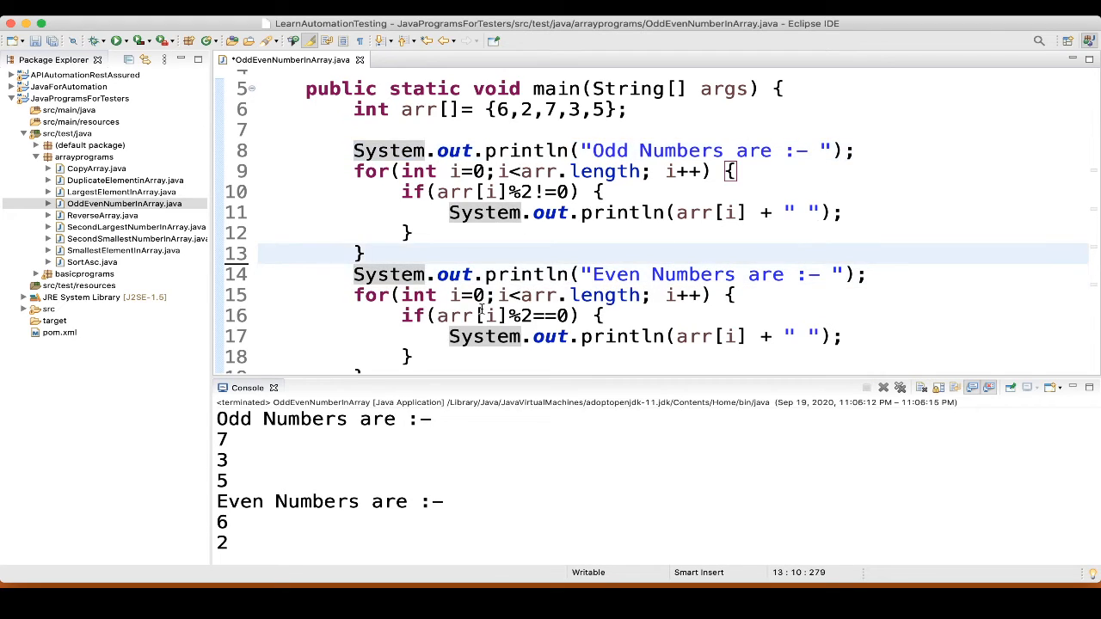
scroll("down", 3)
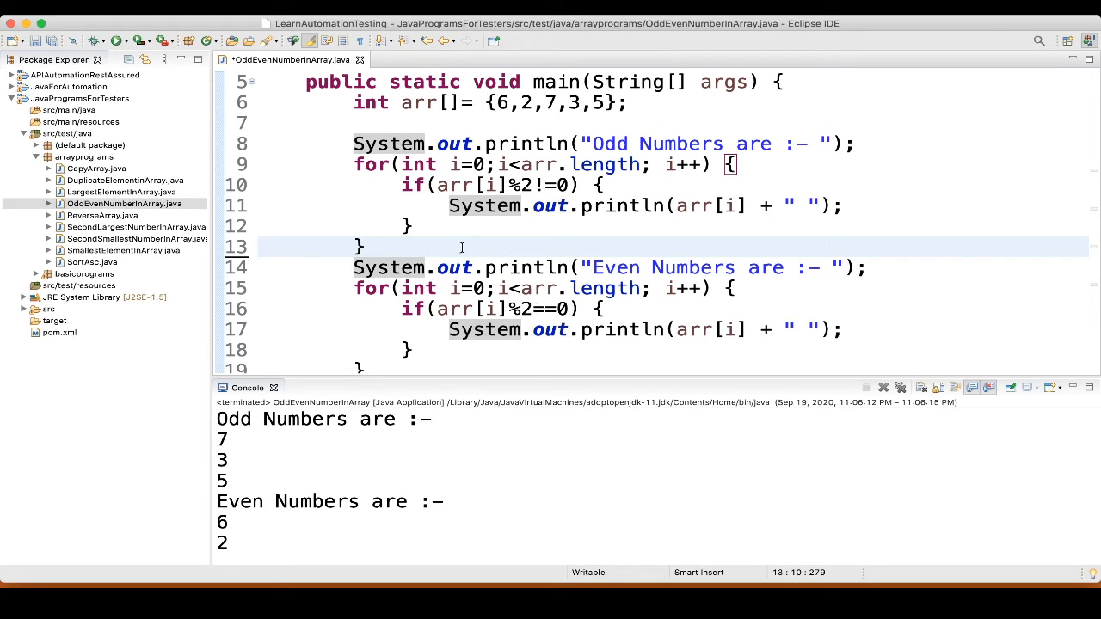
mouse_move(520, 315)
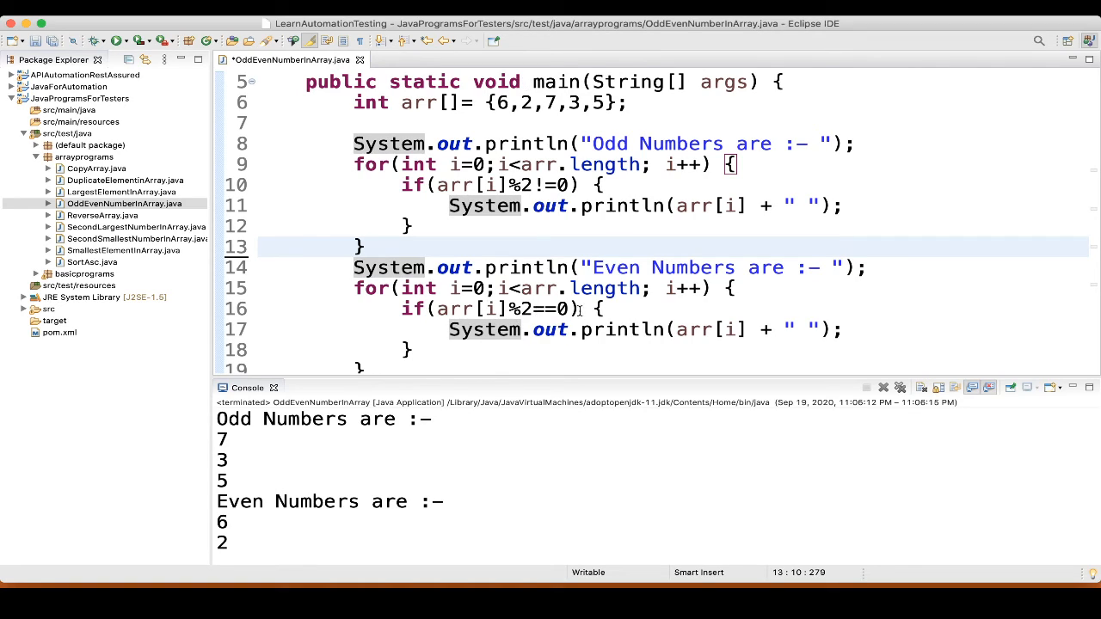
left_click(365, 246)
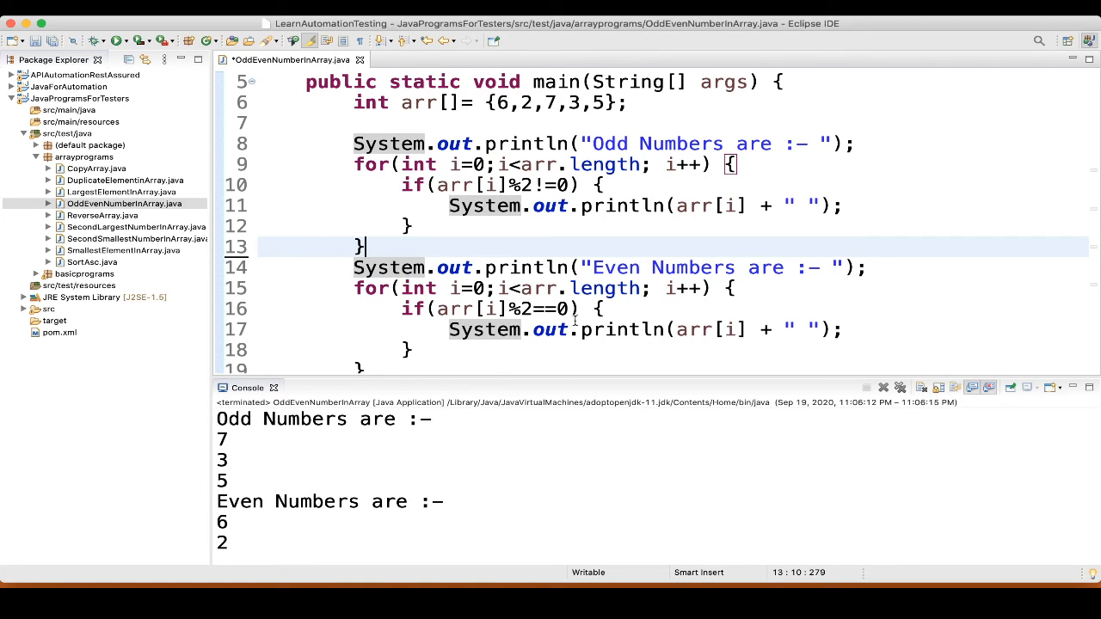